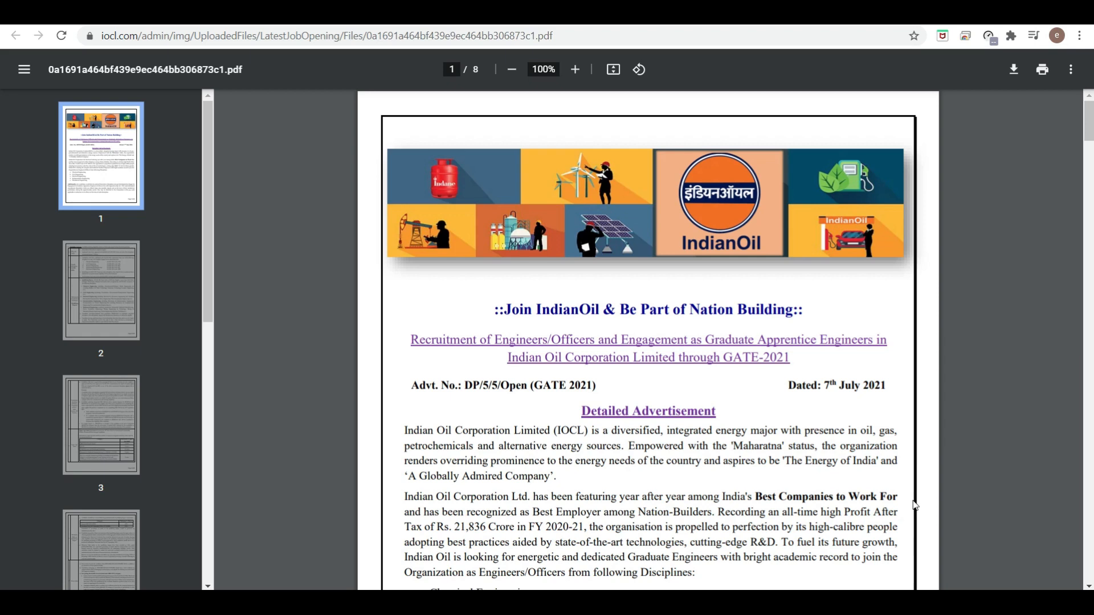
Step: Scroll page 1 past the engineering disciplines list to the 'Page 1 of 8' footer
scroll("down", 3)
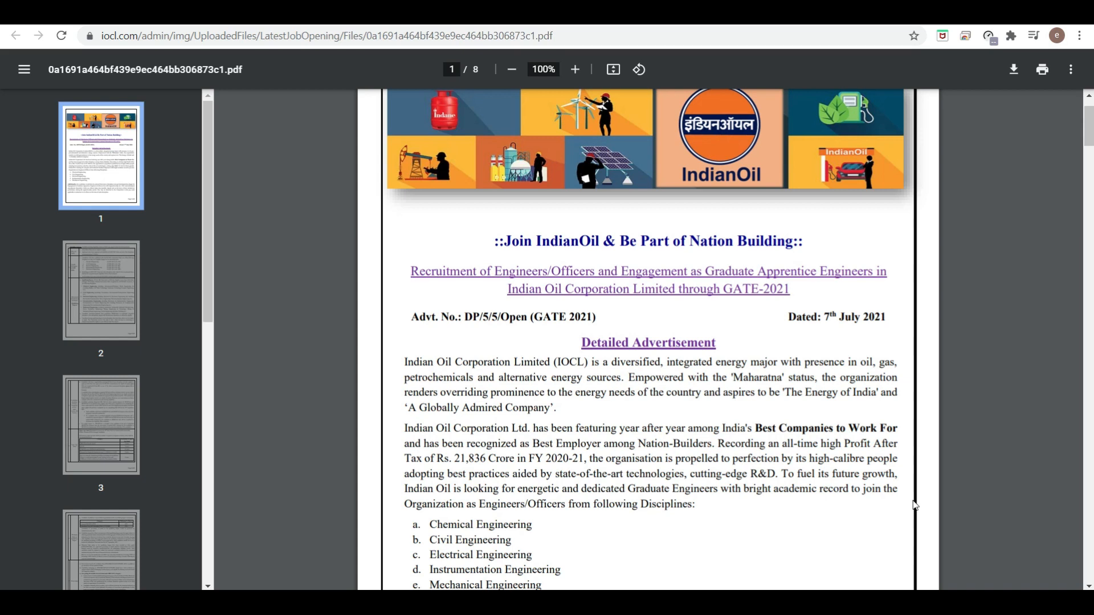
scroll("down", 3)
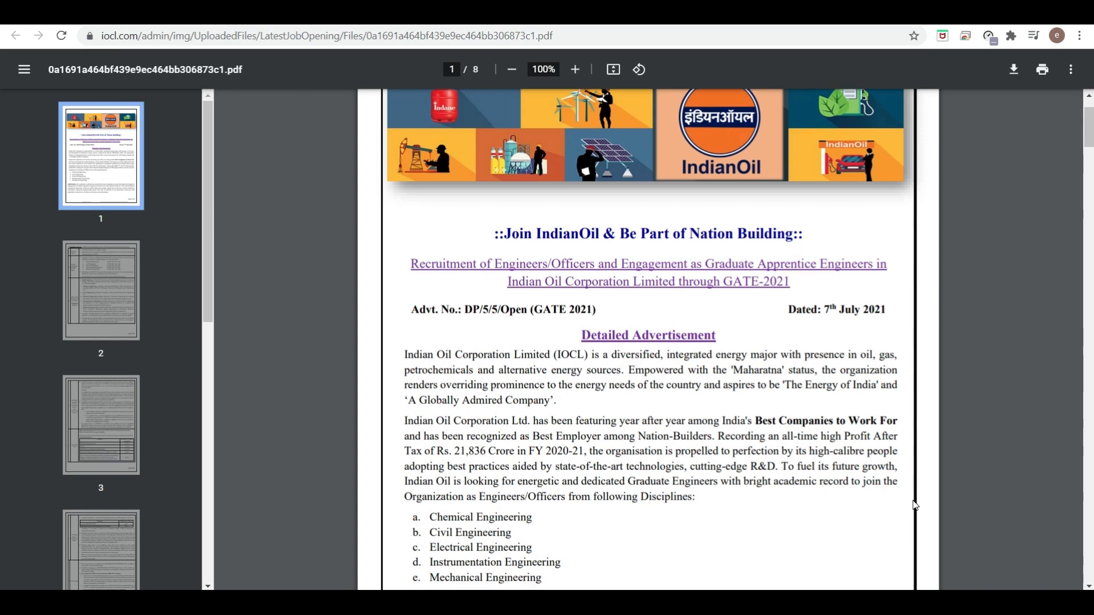
scroll("down", 3)
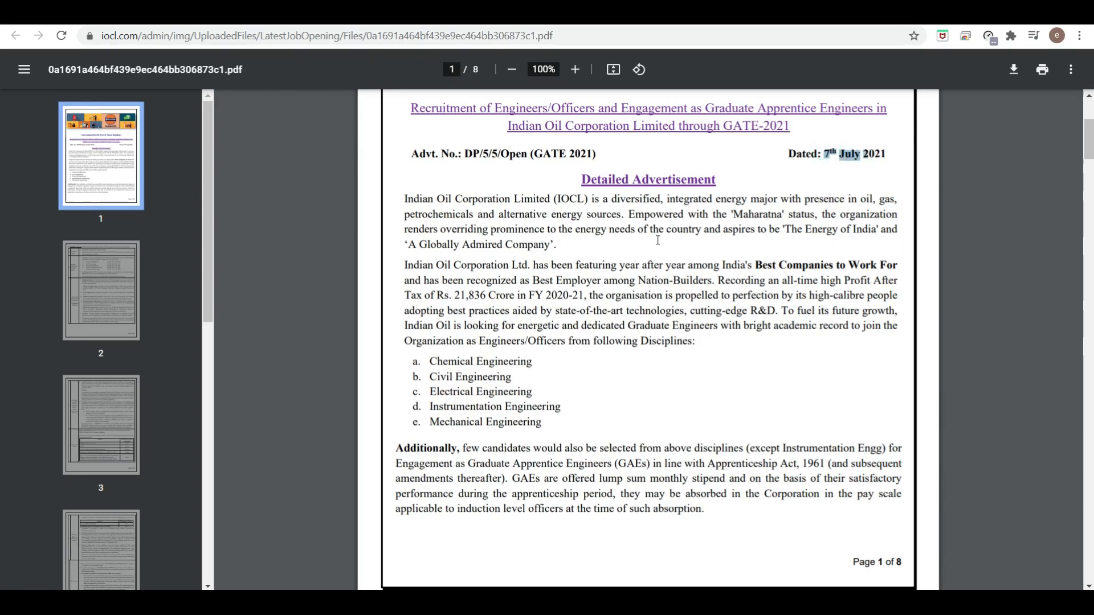
scroll("down", 3)
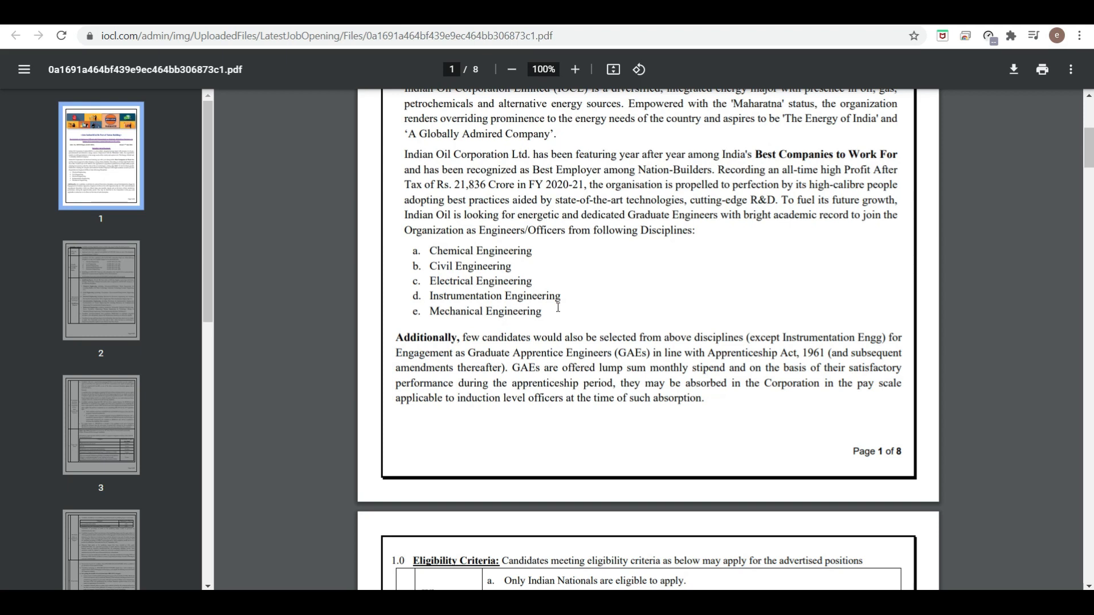
mouse_move(495, 310)
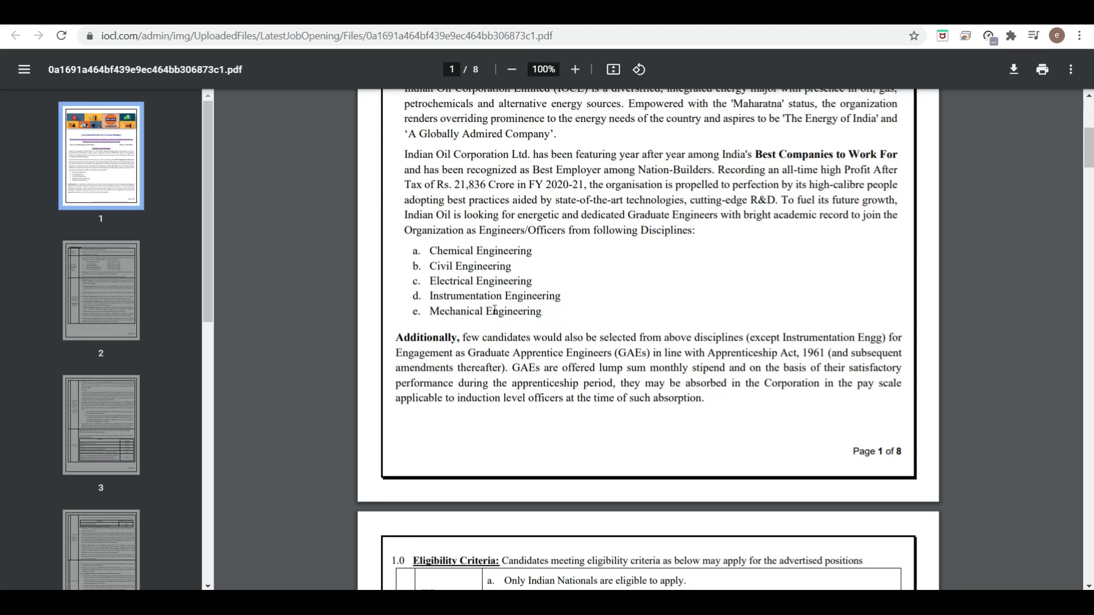
mouse_move(459, 264)
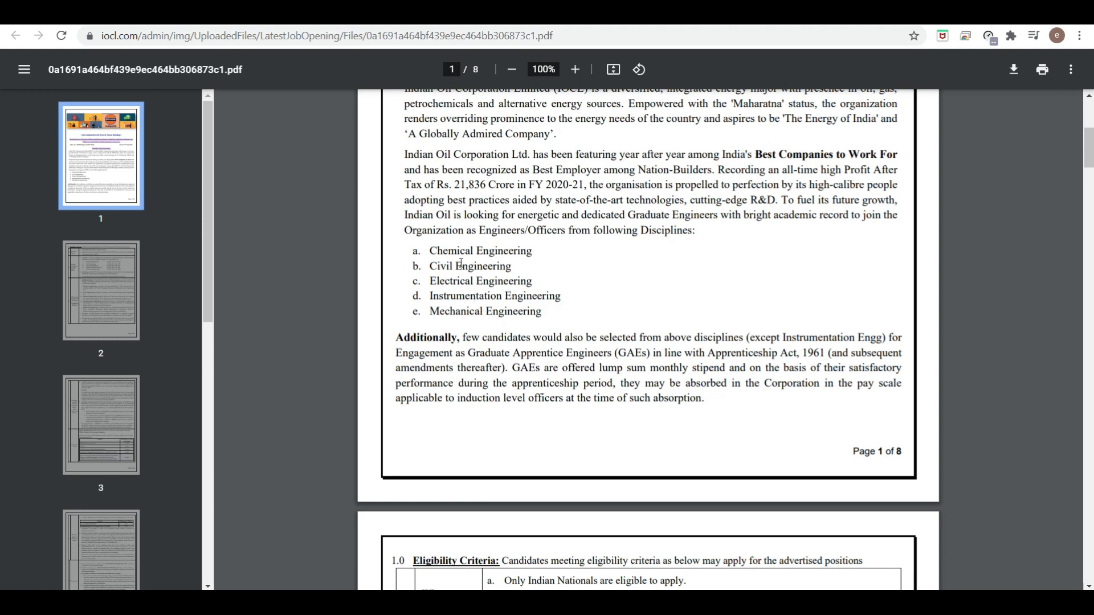
mouse_move(459, 353)
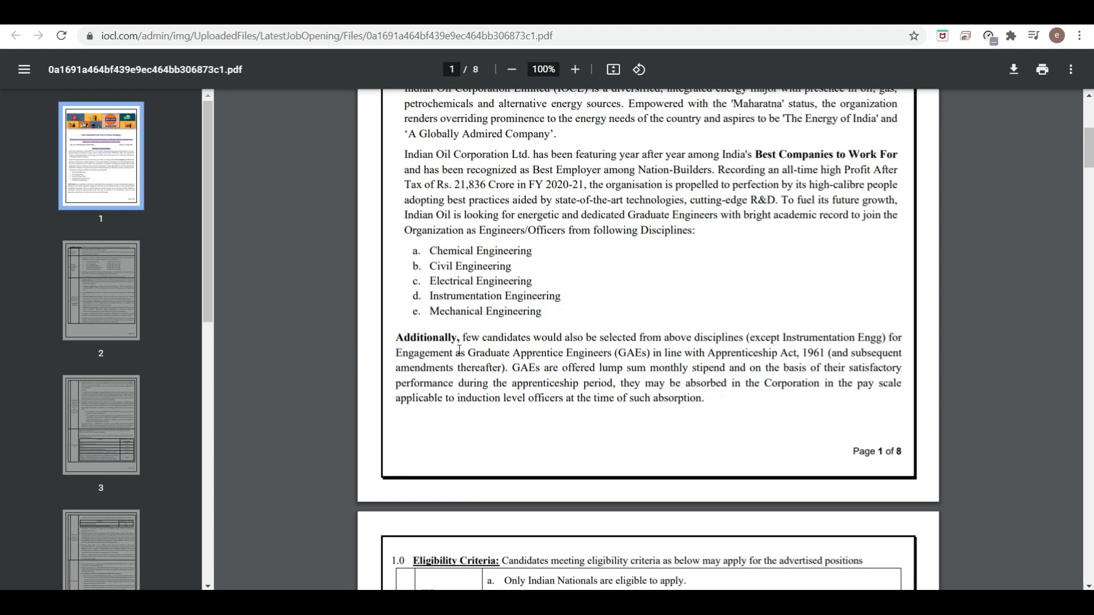
mouse_move(700, 339)
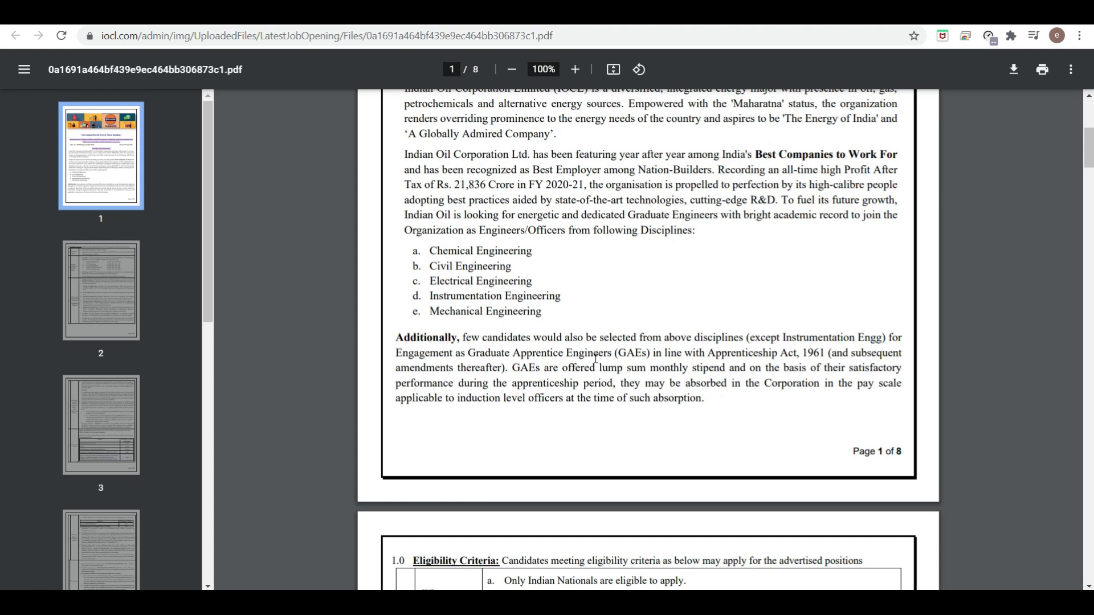
Step: Scroll into page 2 to read the Eligibility Criteria table, sections 1.1–1.3
scroll("down", 3)
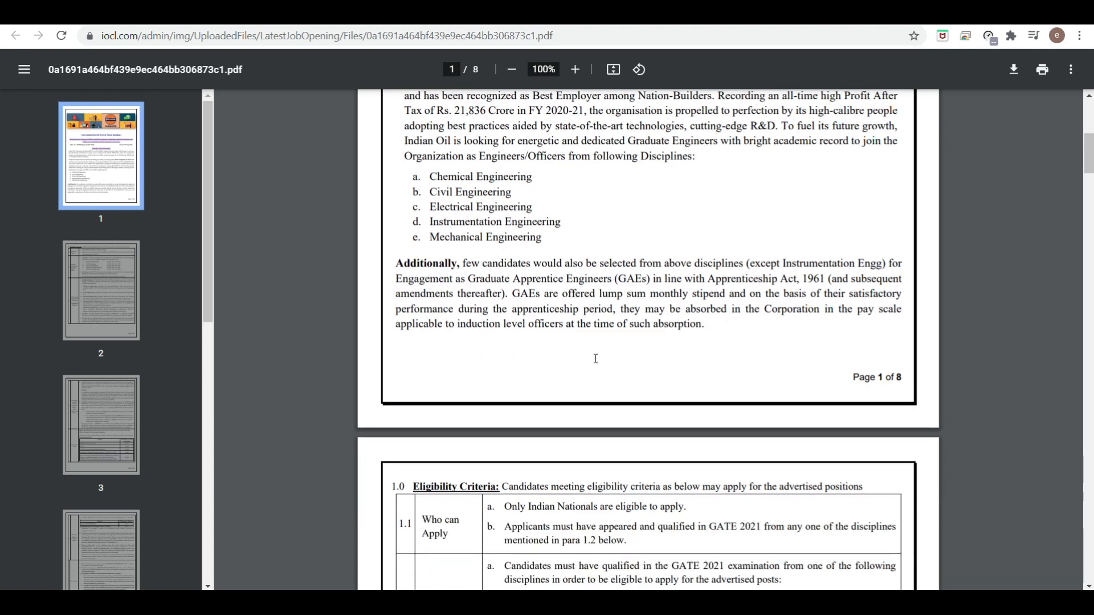
scroll("down", 3)
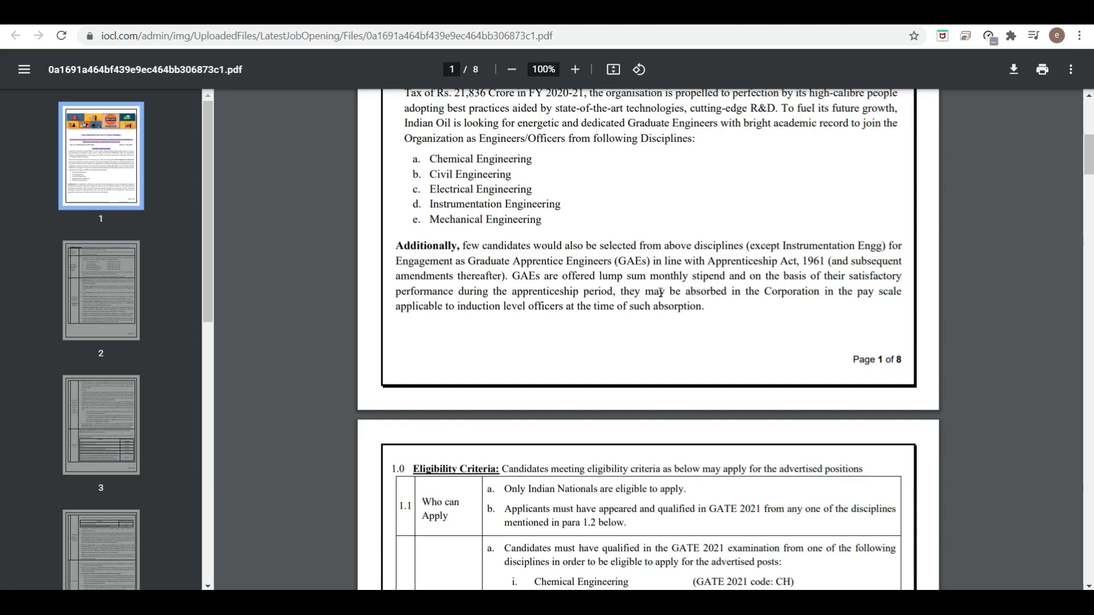
scroll("down", 3)
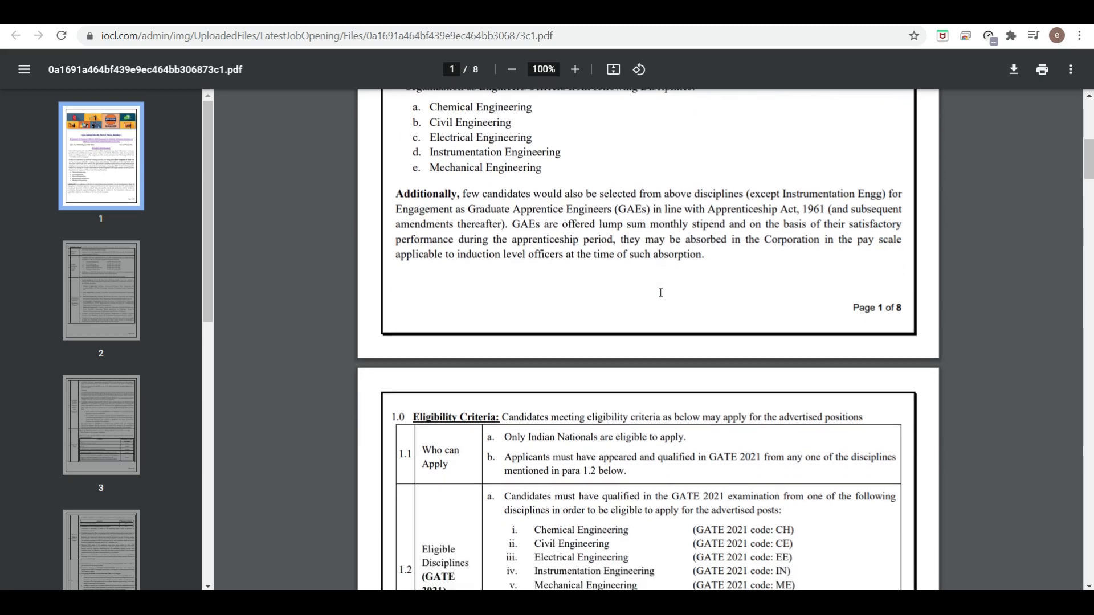
scroll("down", 3)
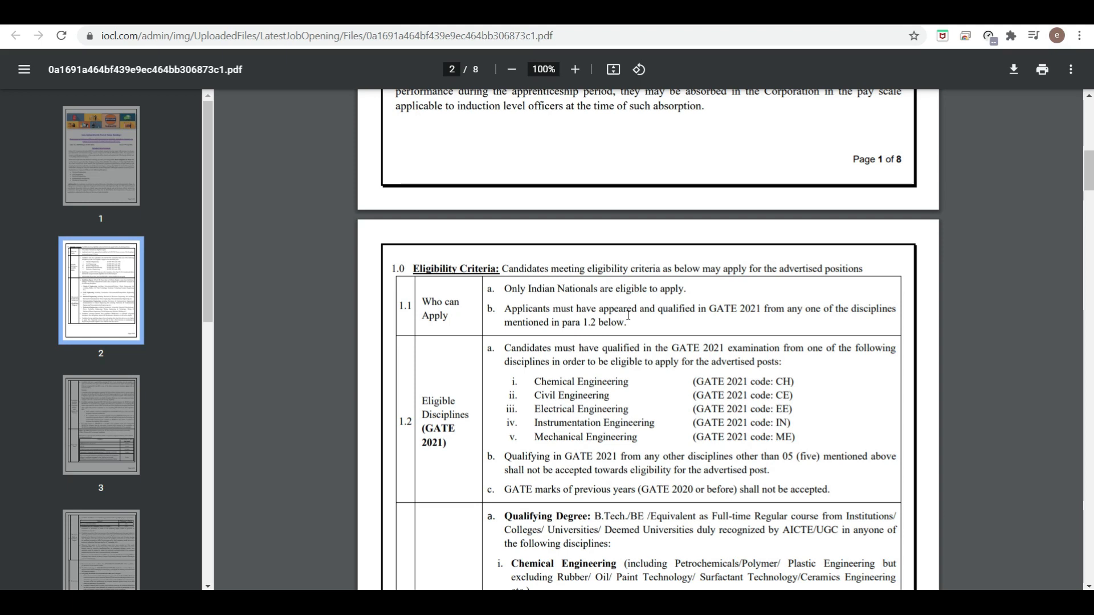
mouse_move(840, 311)
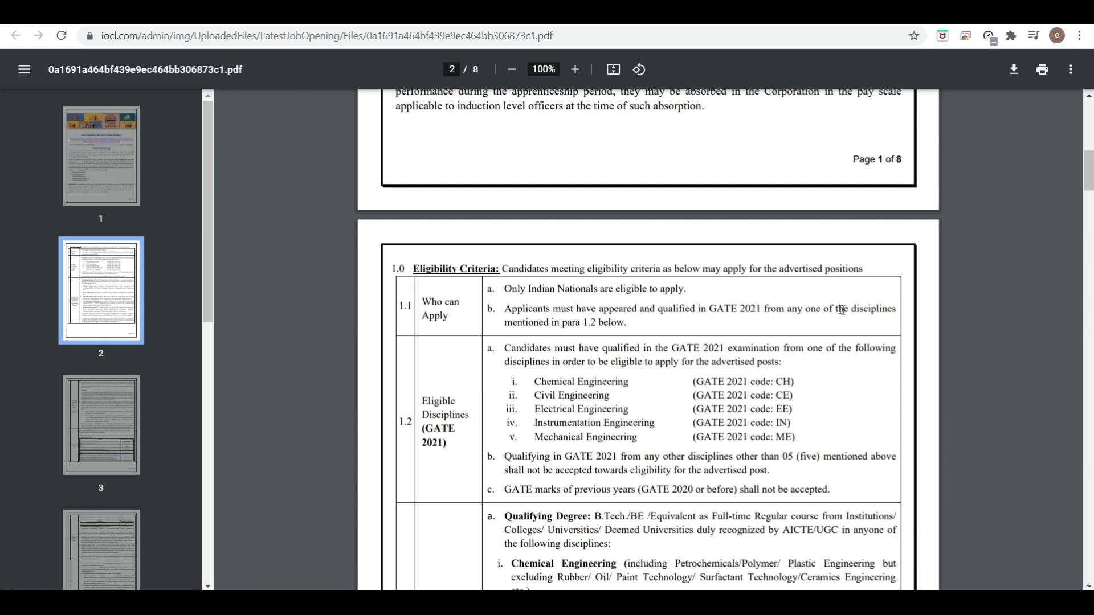
mouse_move(581, 346)
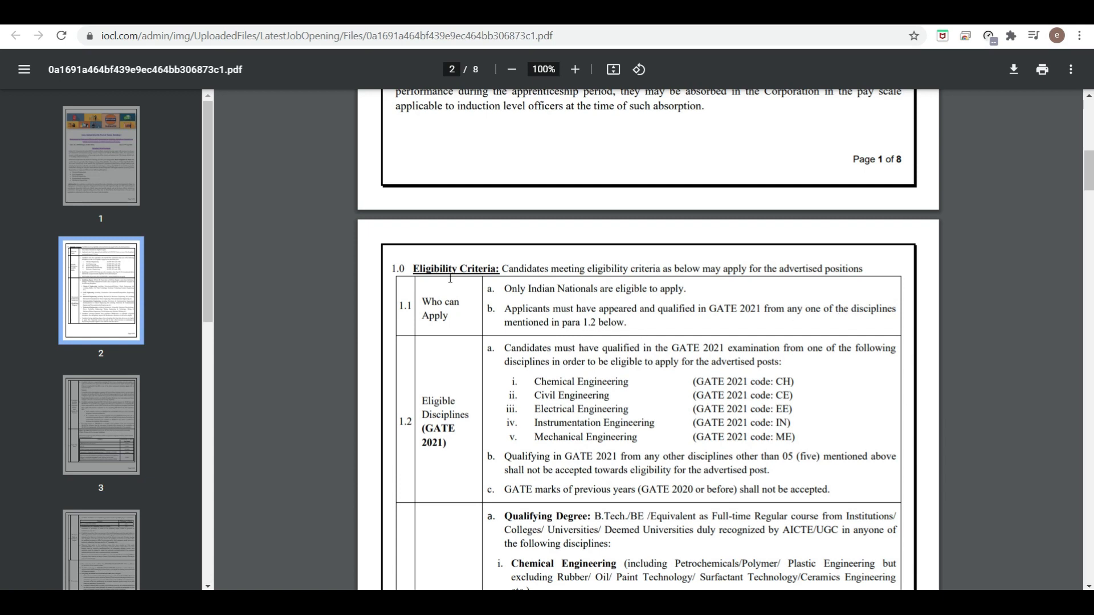
scroll("down", 3)
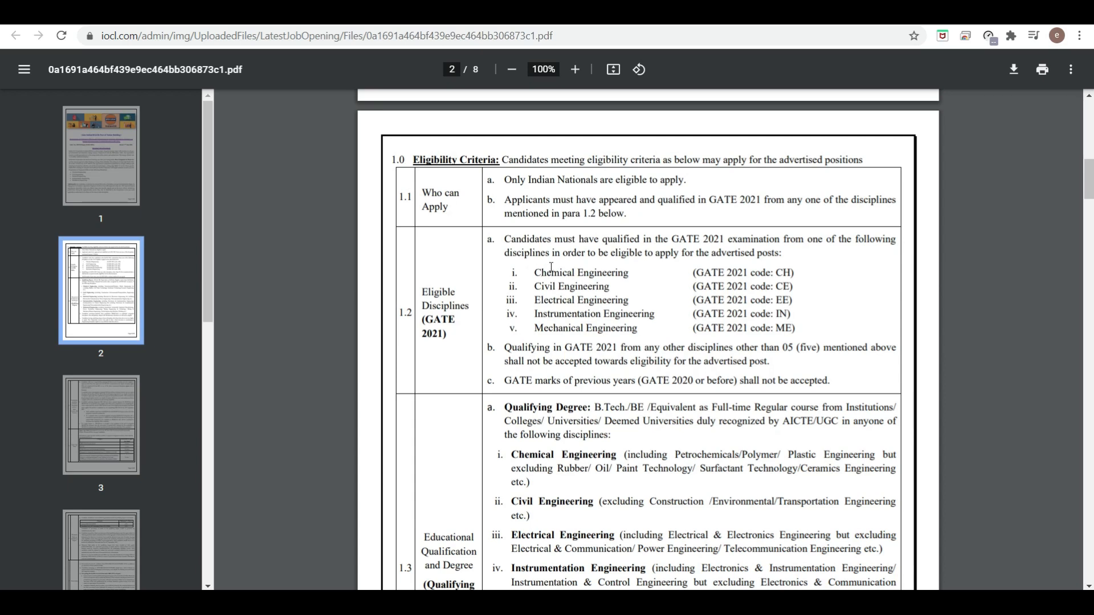
mouse_move(799, 264)
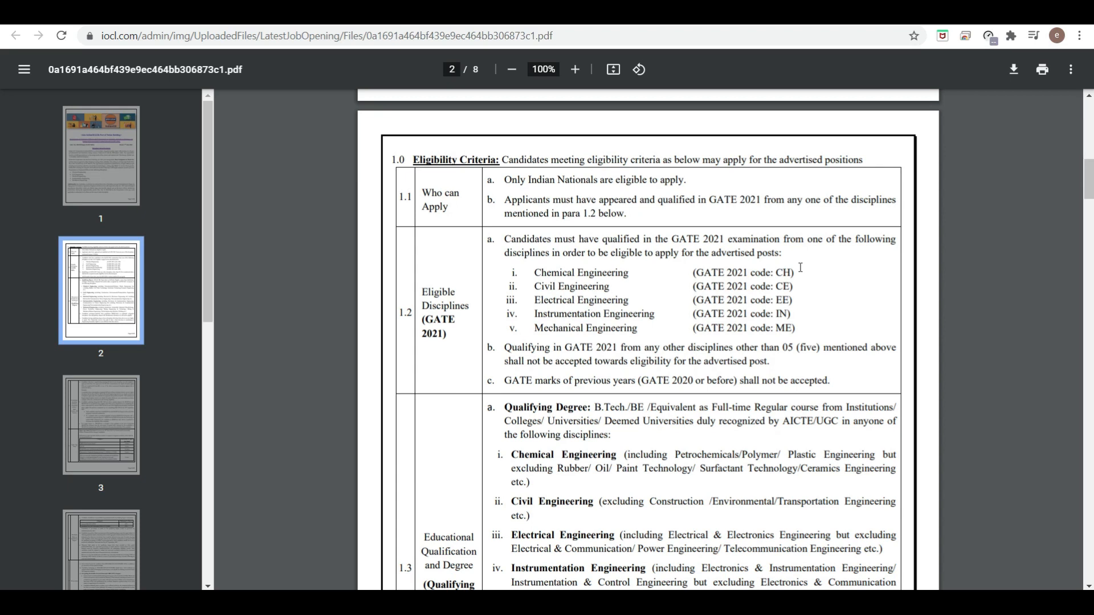
scroll("down", 3)
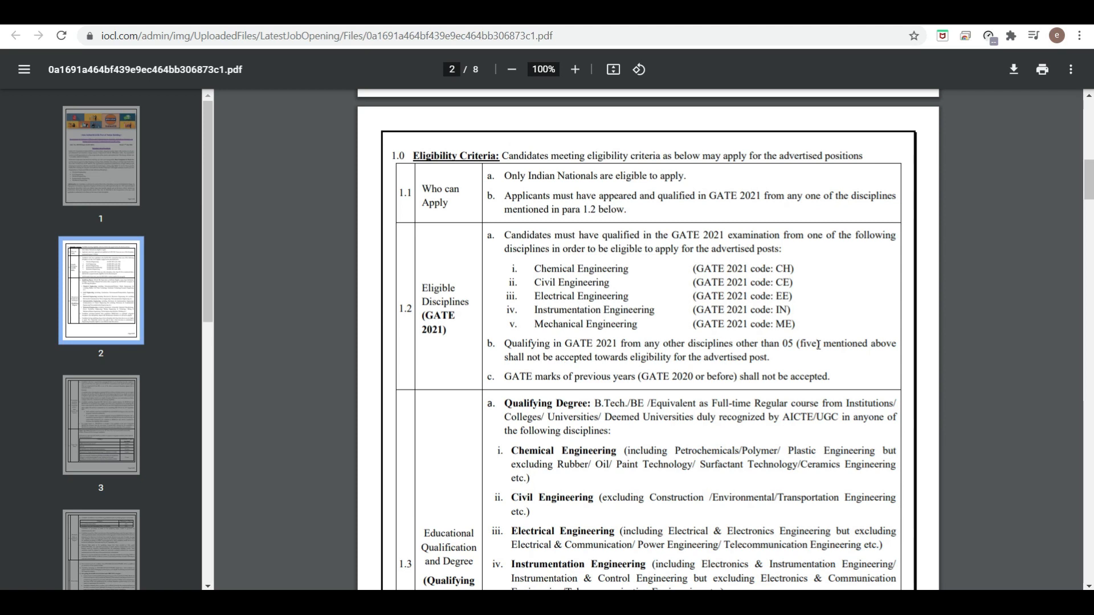
mouse_move(672, 438)
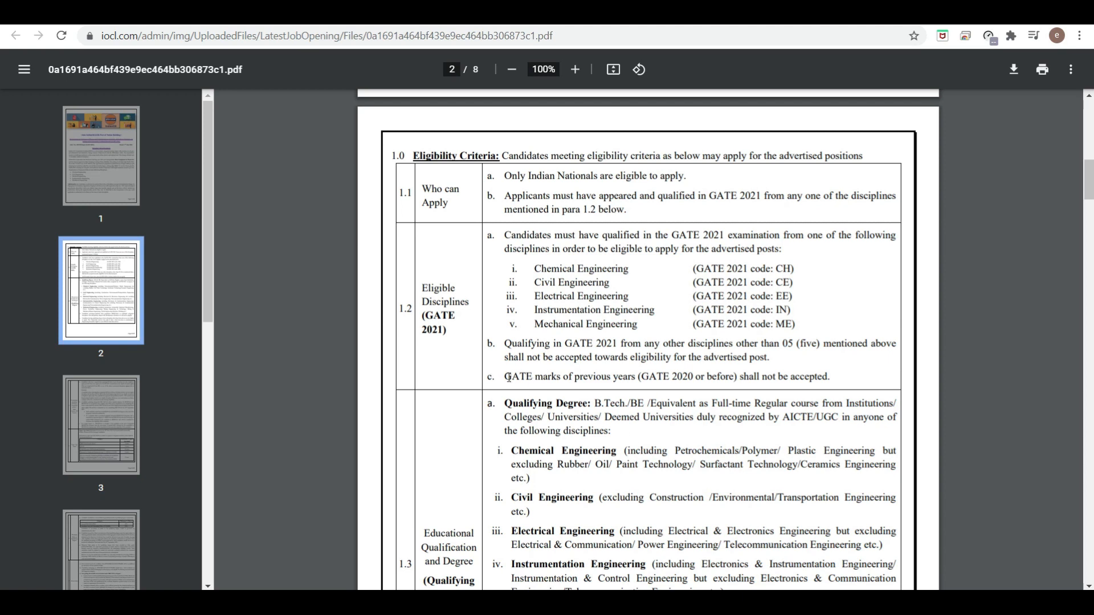
left_click_drag(503, 377, 665, 377)
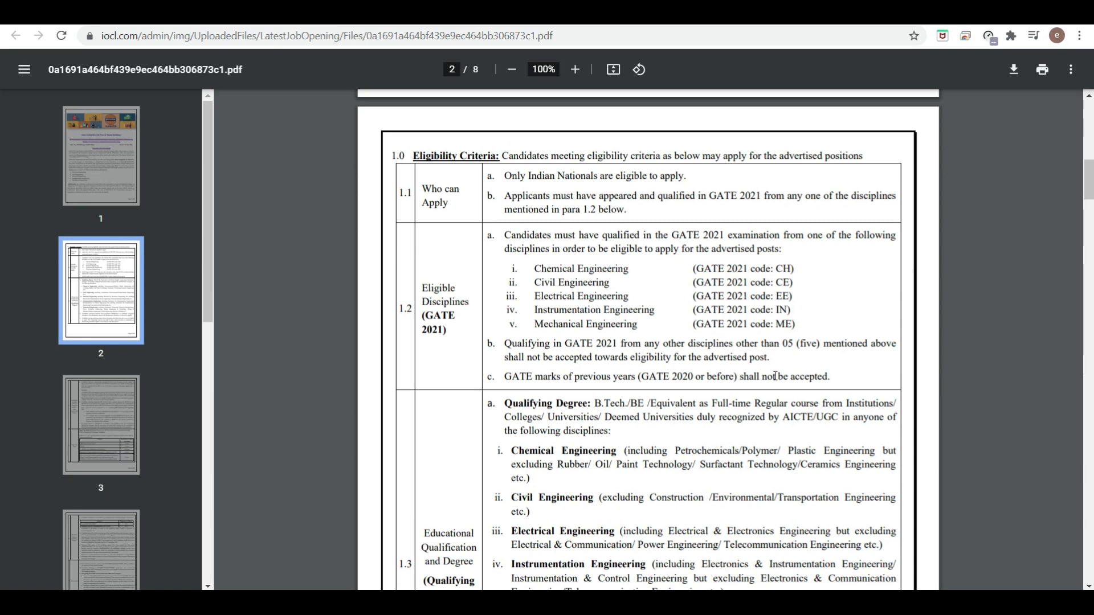
Step: Scroll through section 1.3's qualifying degree disciplines until page 3 begins
scroll("down", 3)
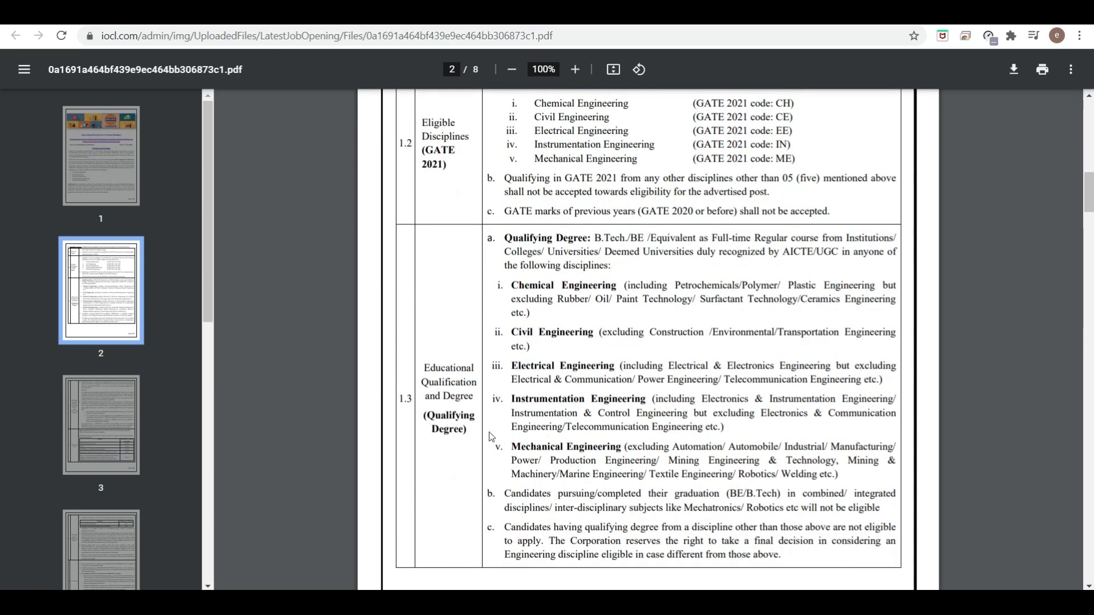
mouse_move(593, 264)
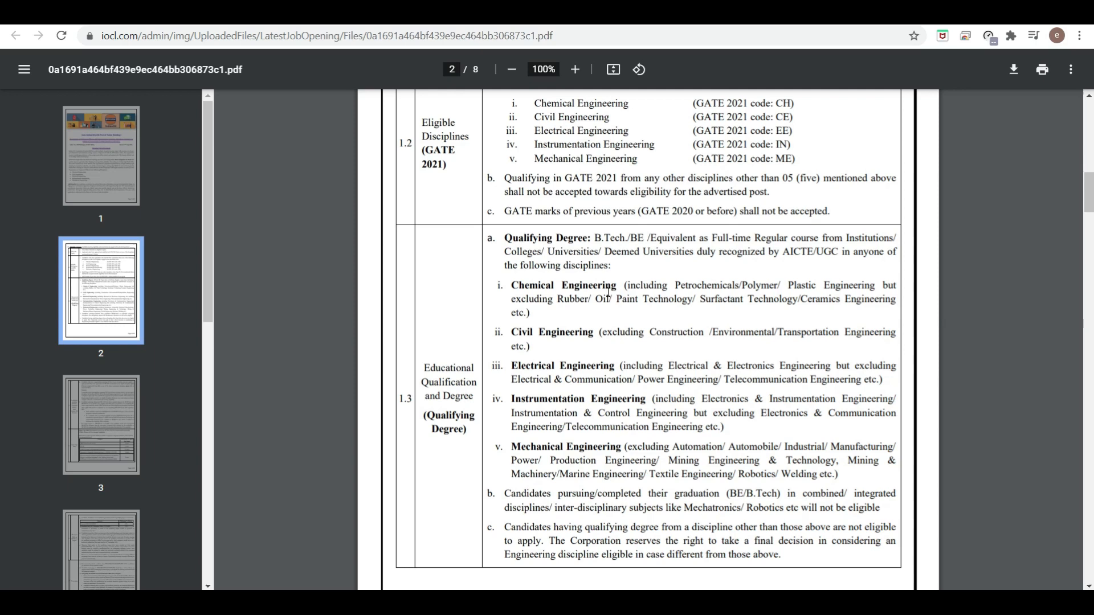
mouse_move(696, 289)
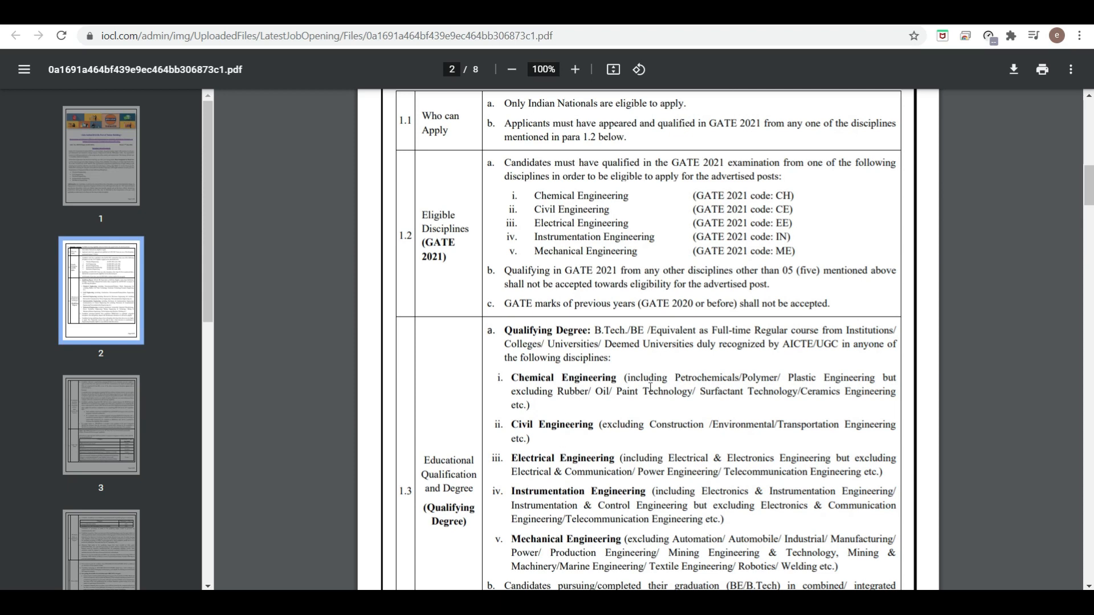
mouse_move(815, 383)
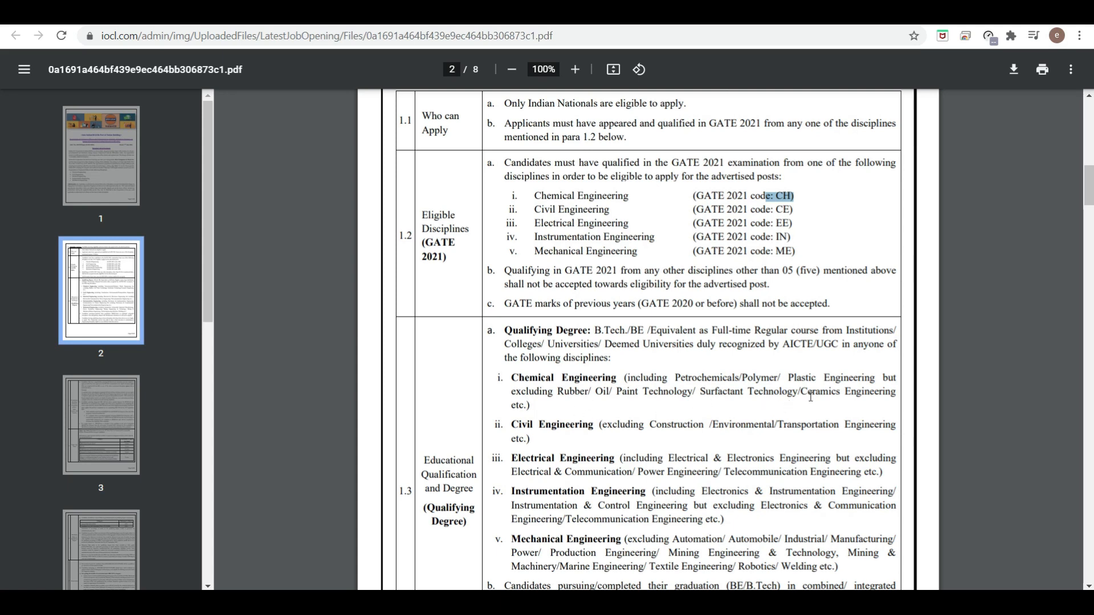
mouse_move(837, 198)
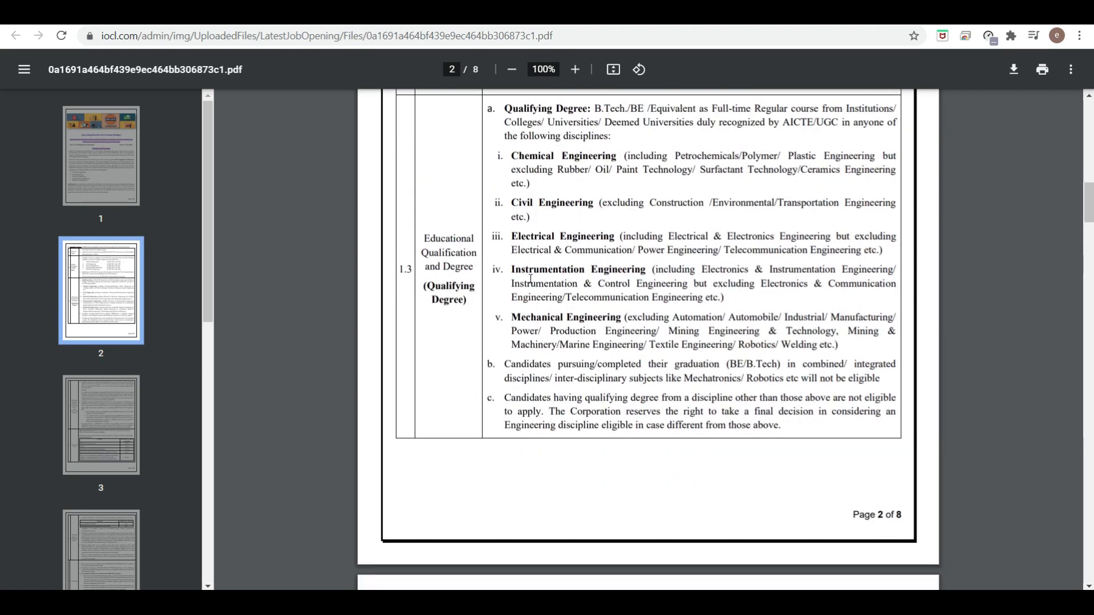
scroll("down", 3)
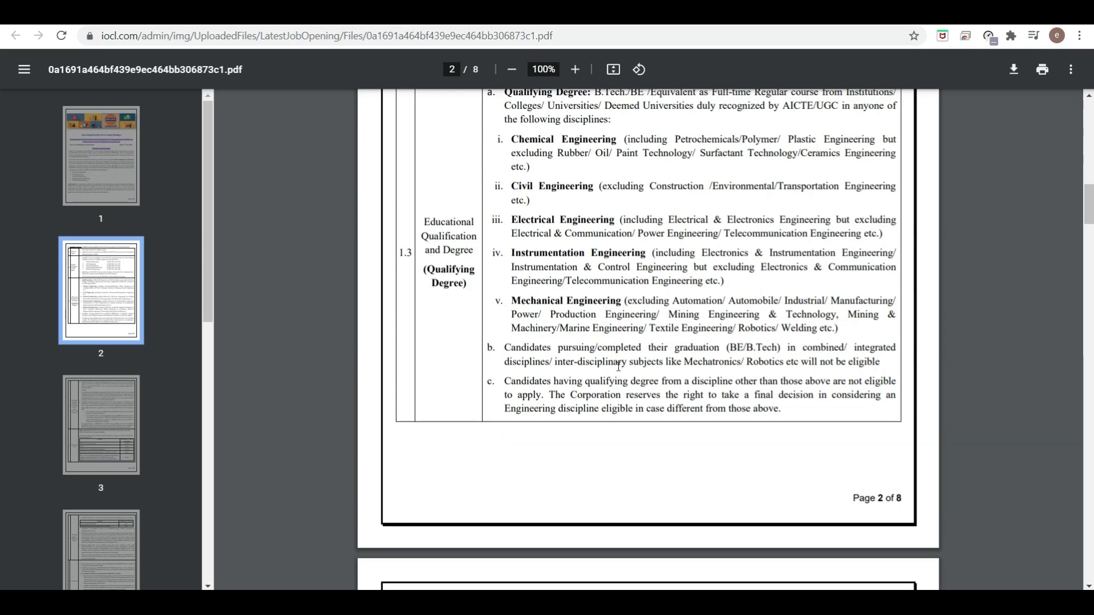
mouse_move(799, 363)
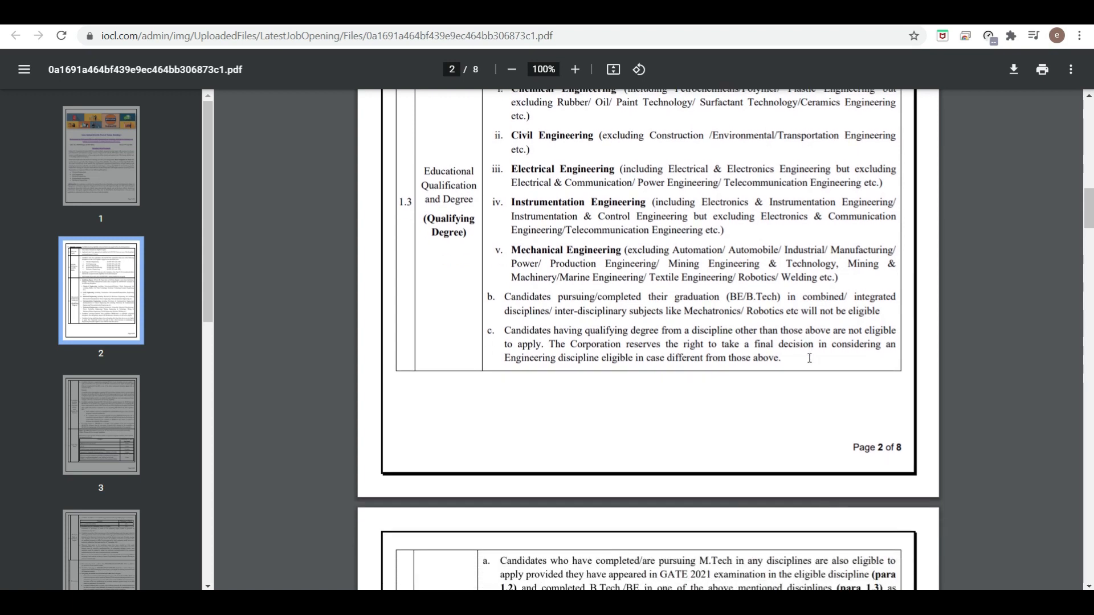
scroll("down", 3)
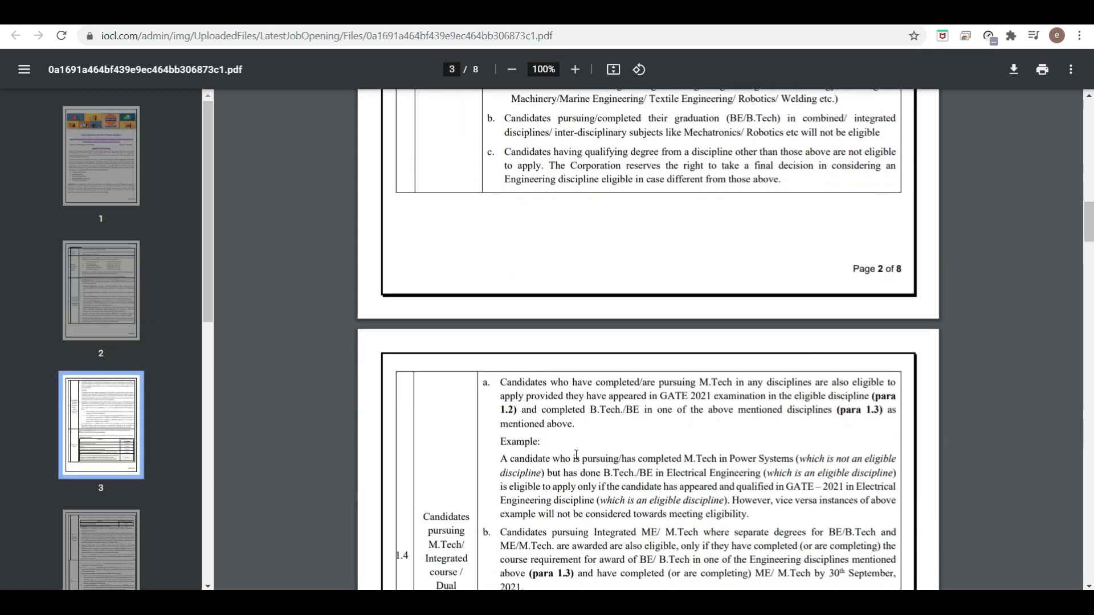
mouse_move(743, 409)
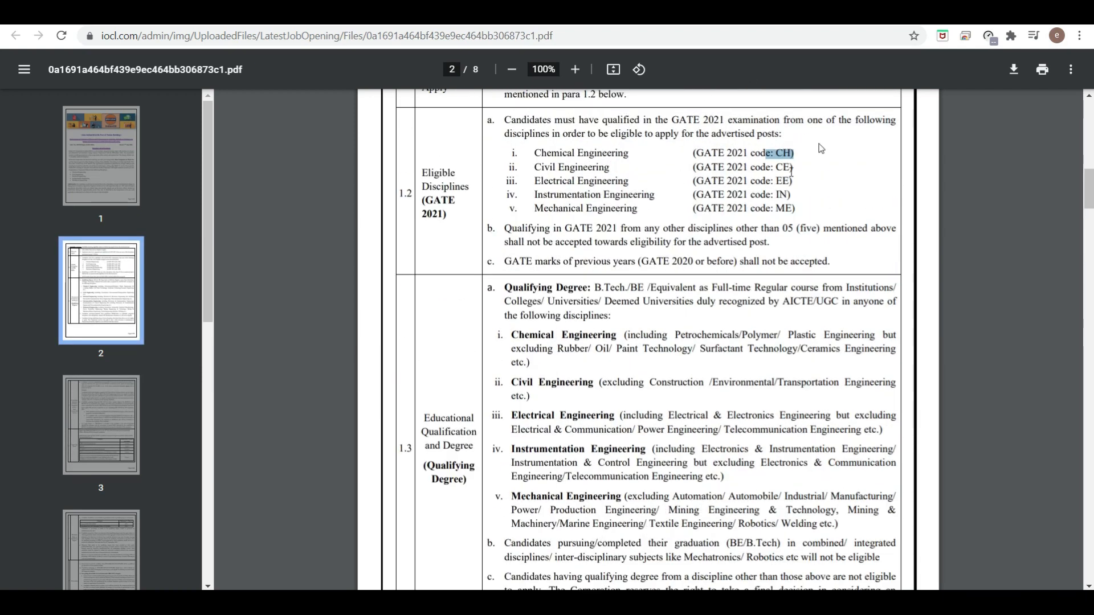
Step: Scroll through sections 1.4–1.6 (M.Tech, upper age limit, minimum marks) to section 1.7 Reservation
scroll("down", 3)
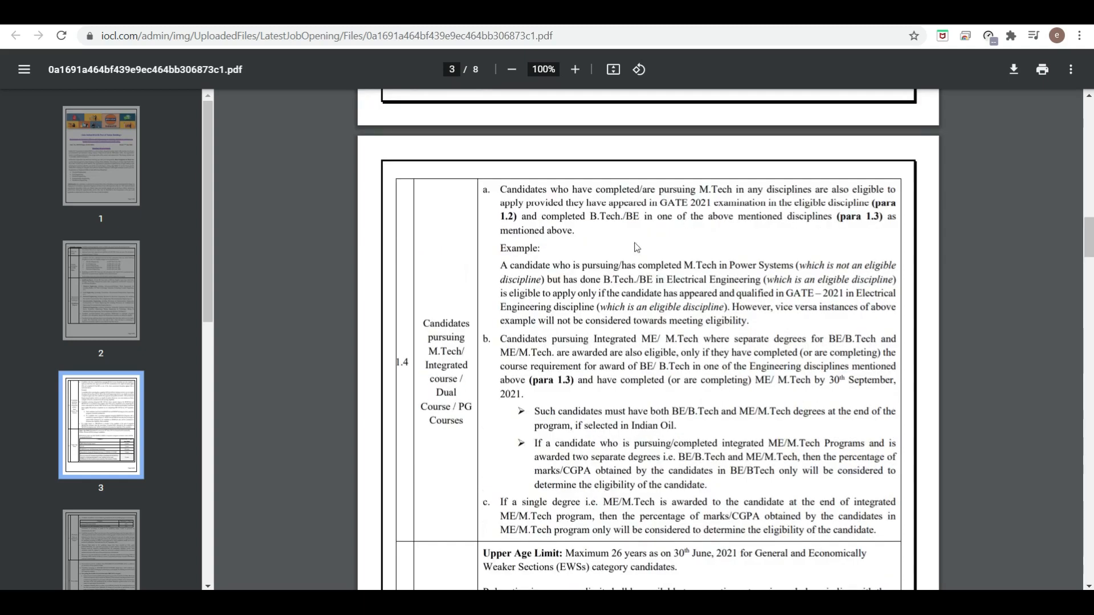
mouse_move(616, 270)
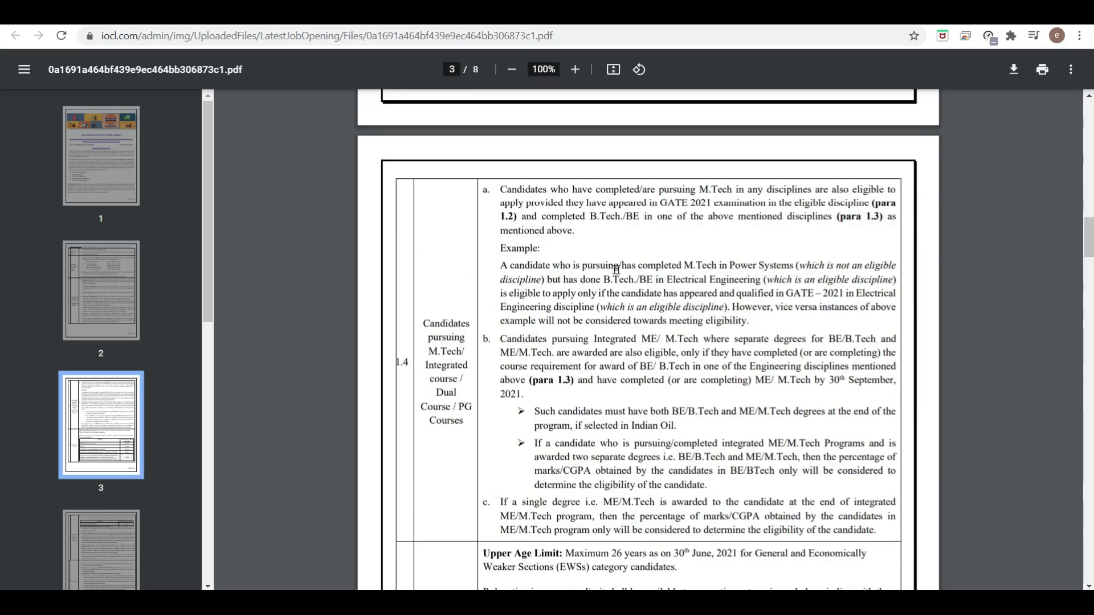
mouse_move(529, 330)
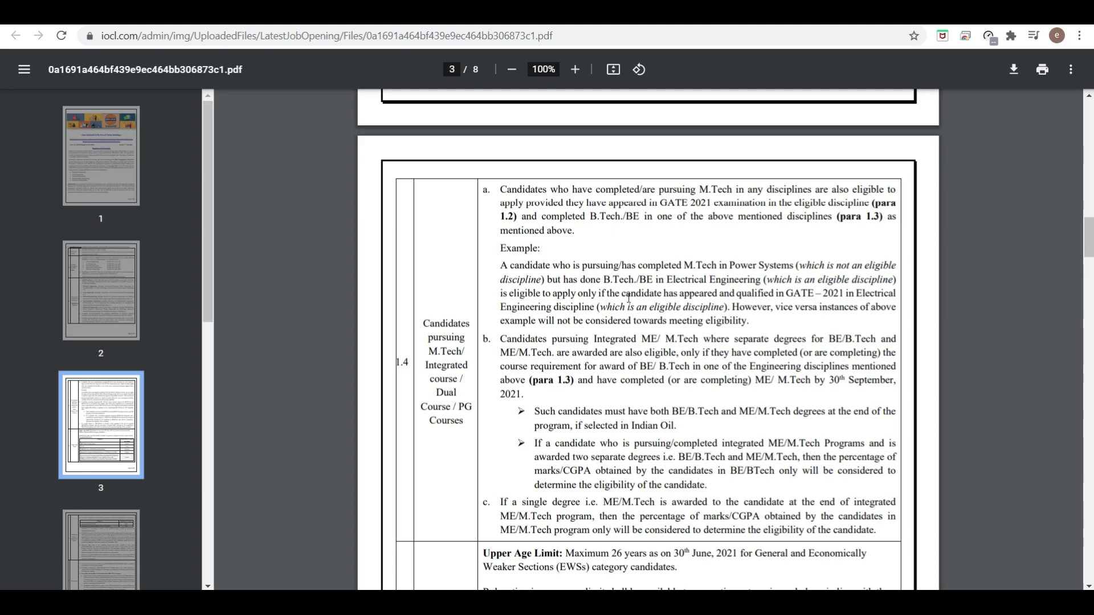
scroll("down", 3)
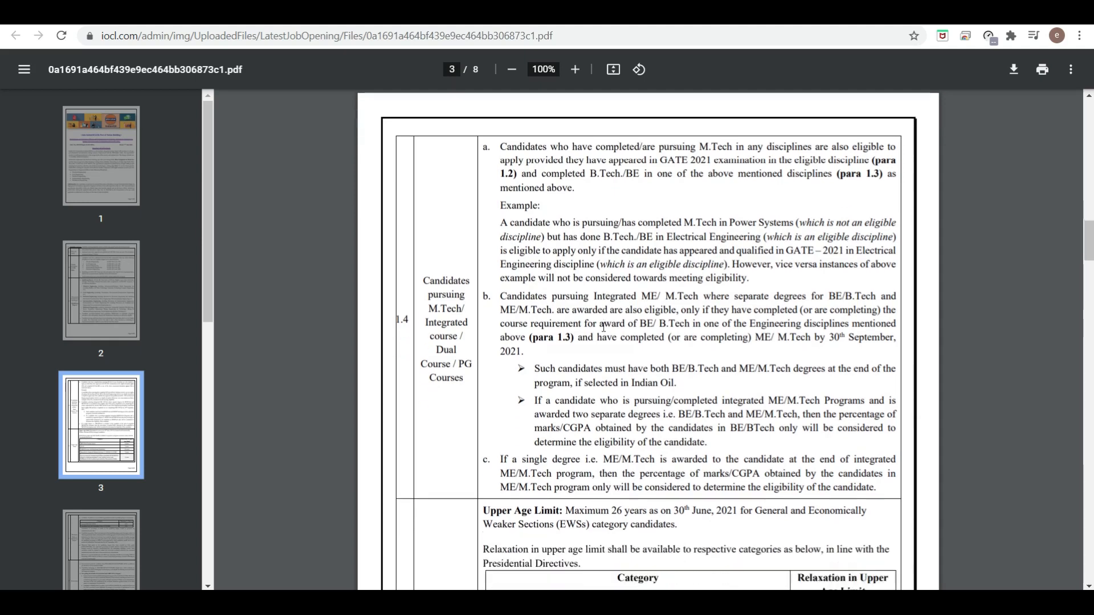
scroll("down", 3)
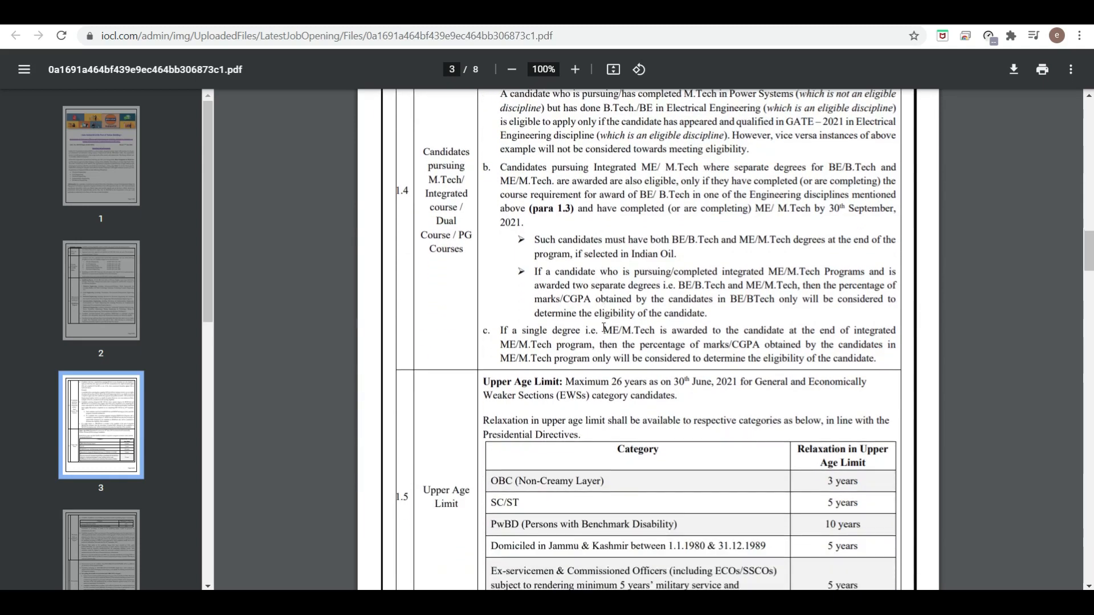
scroll("down", 3)
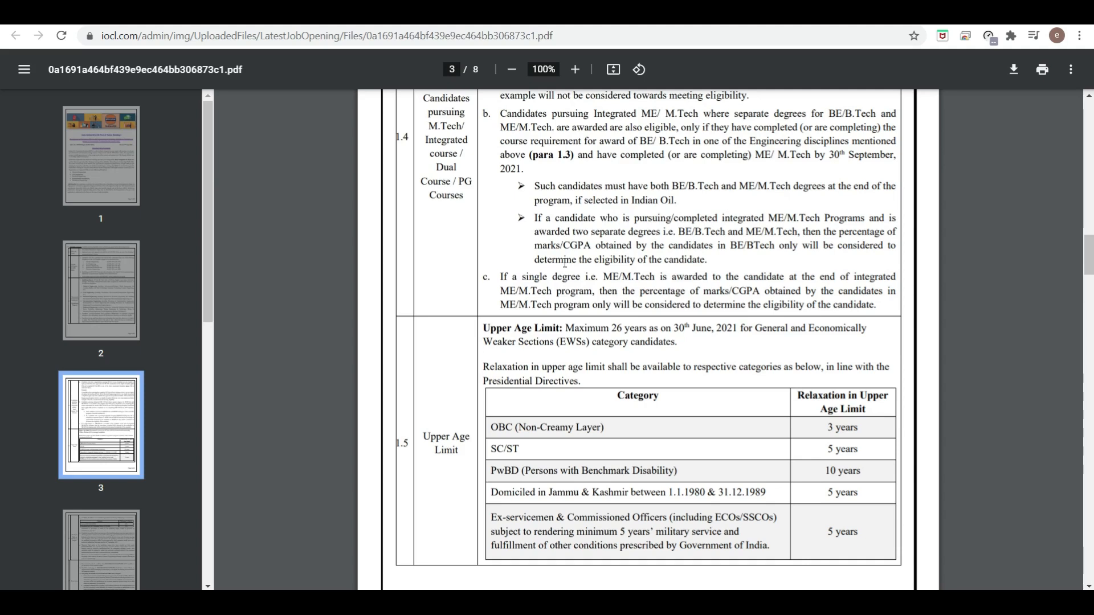
scroll("down", 3)
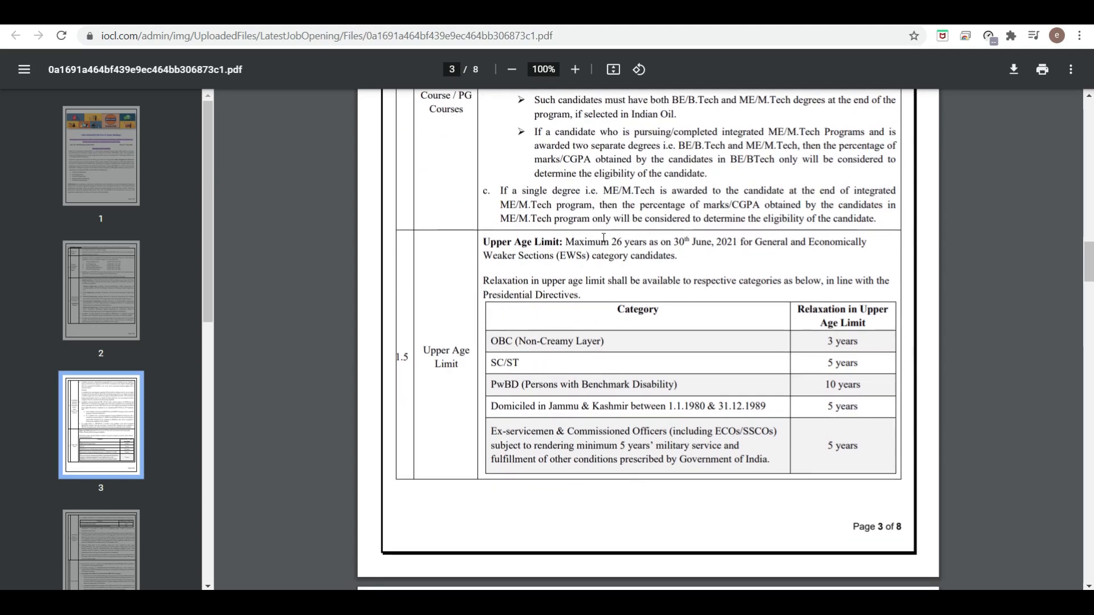
scroll("down", 3)
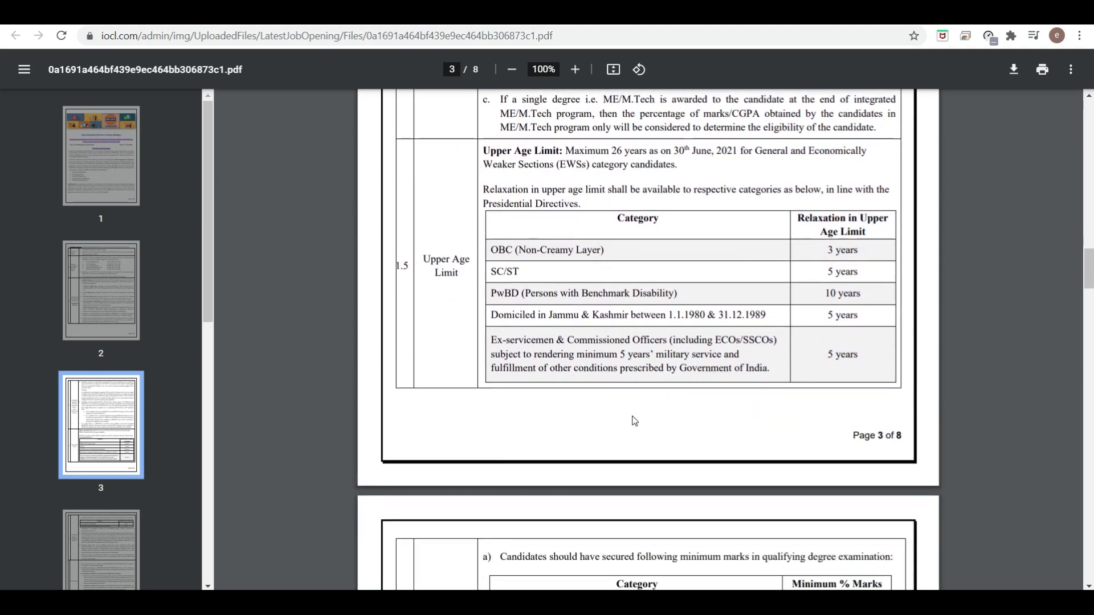
scroll("down", 3)
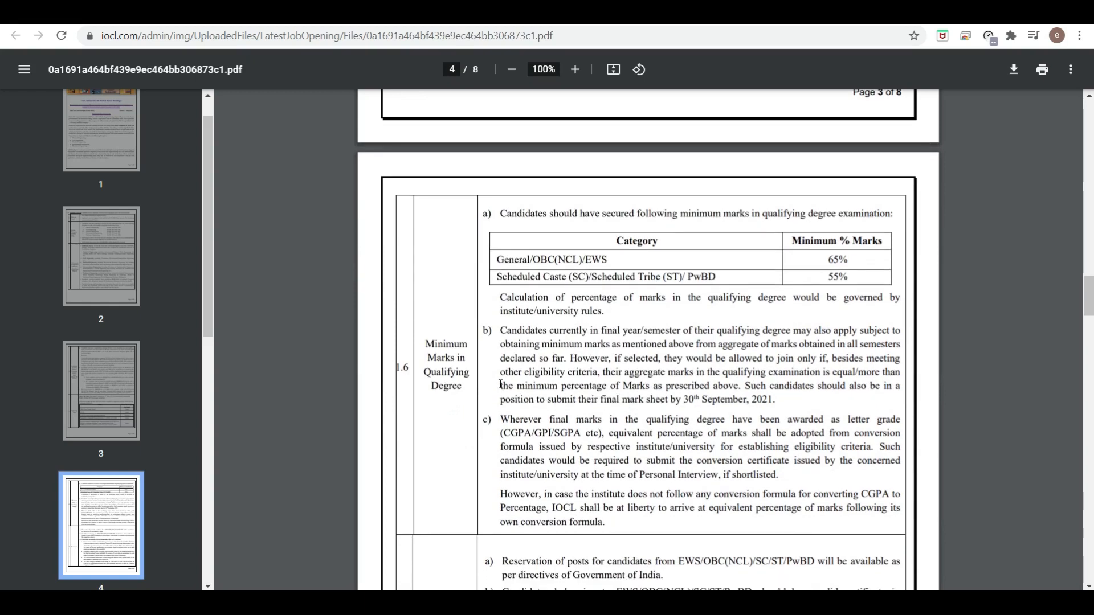
left_click(503, 330)
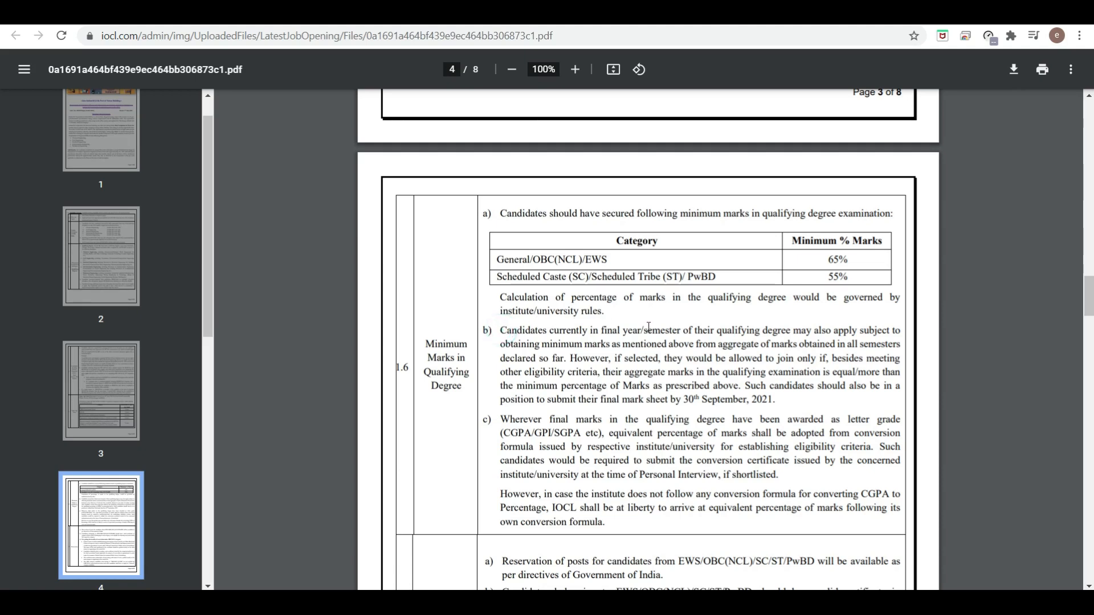
mouse_move(795, 350)
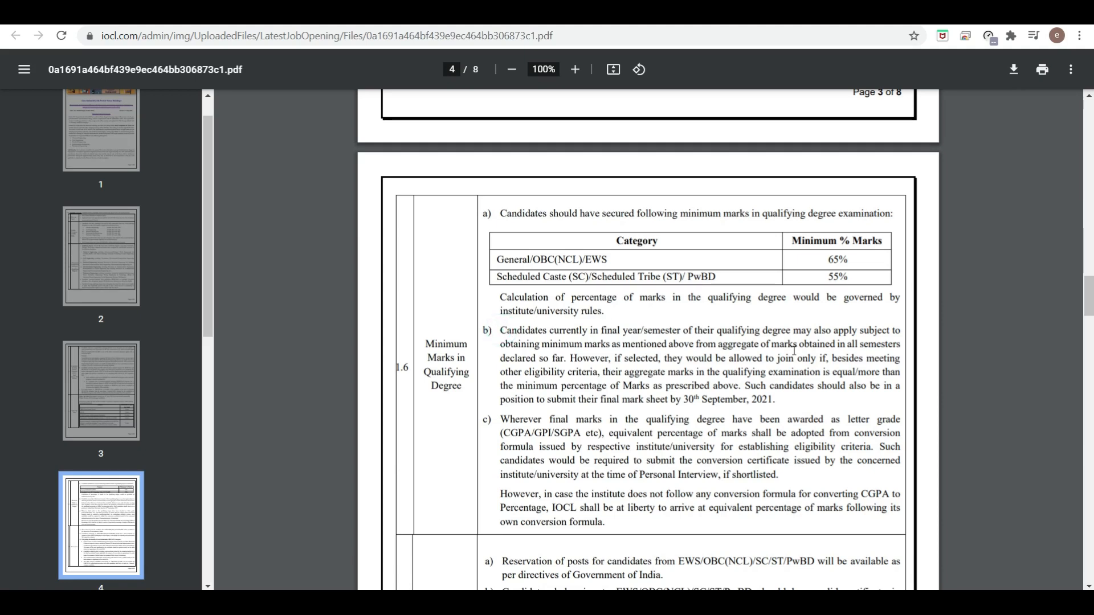
mouse_move(712, 248)
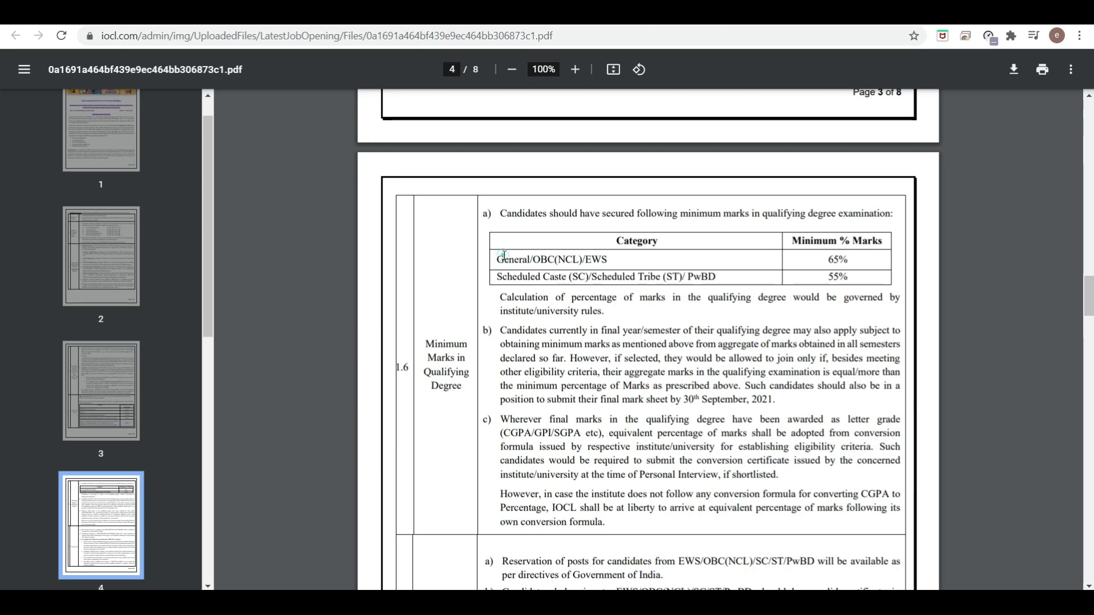
mouse_move(661, 265)
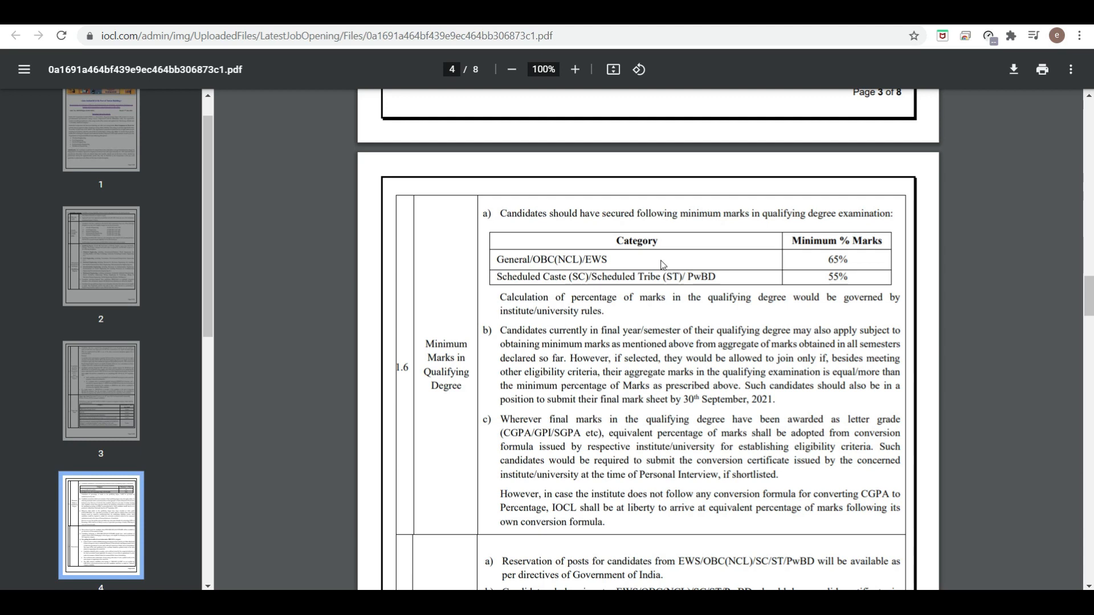
mouse_move(553, 273)
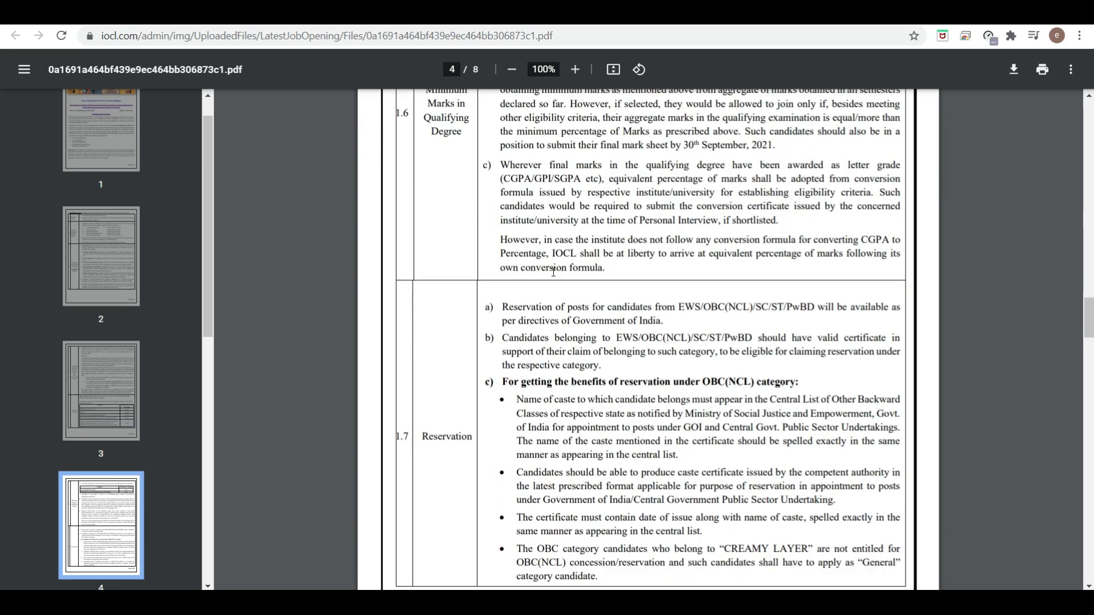
Step: Scroll past page 5's reservation and fitness notes to page 6's 3.0 Application Process
scroll("down", 3)
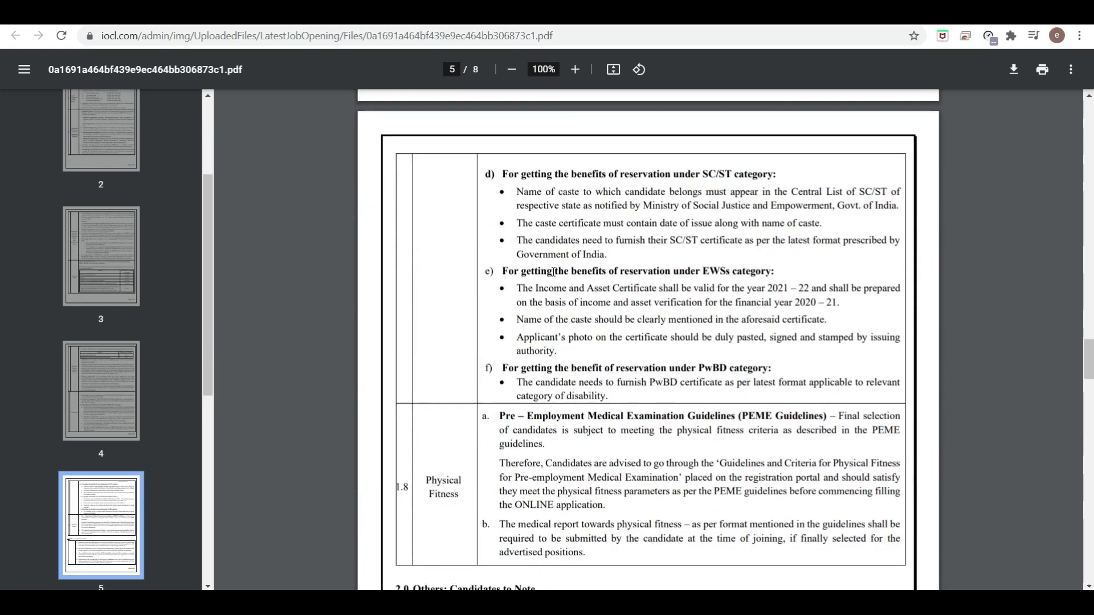
scroll("down", 3)
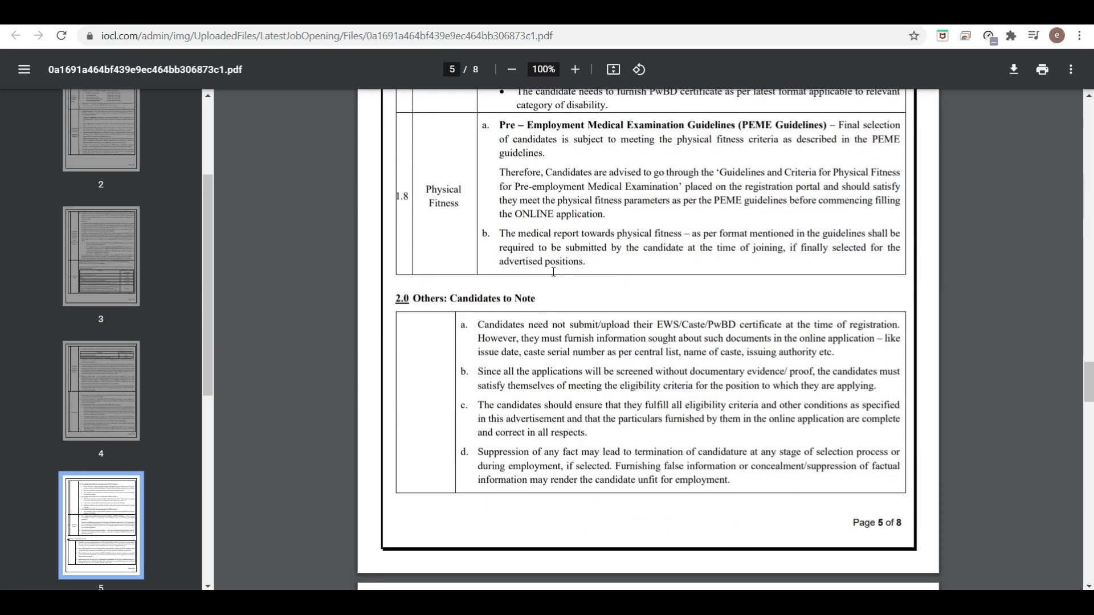
scroll("down", 3)
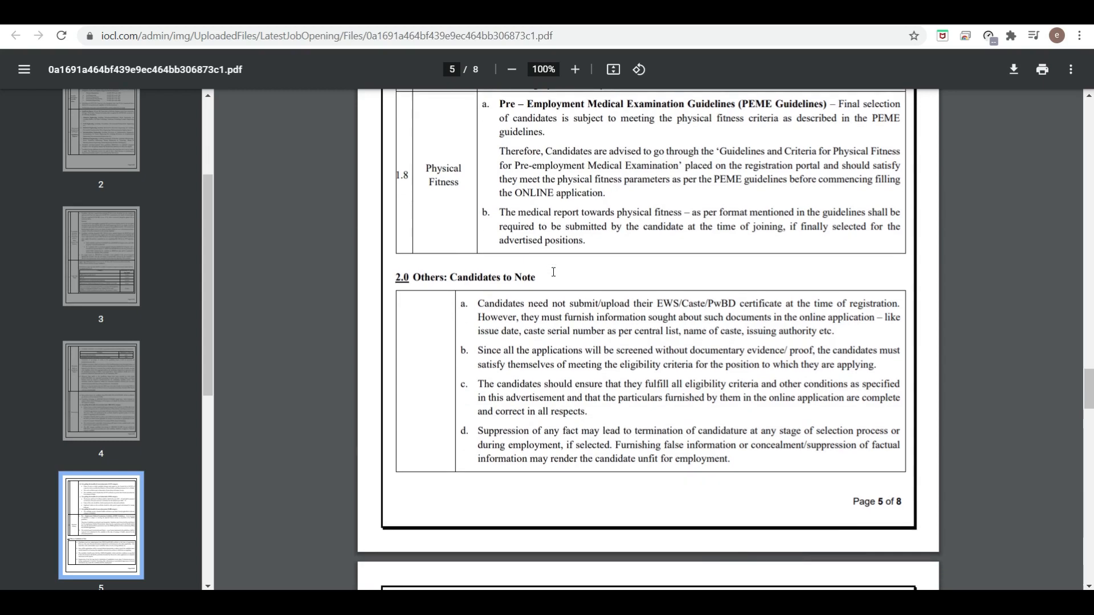
scroll("down", 3)
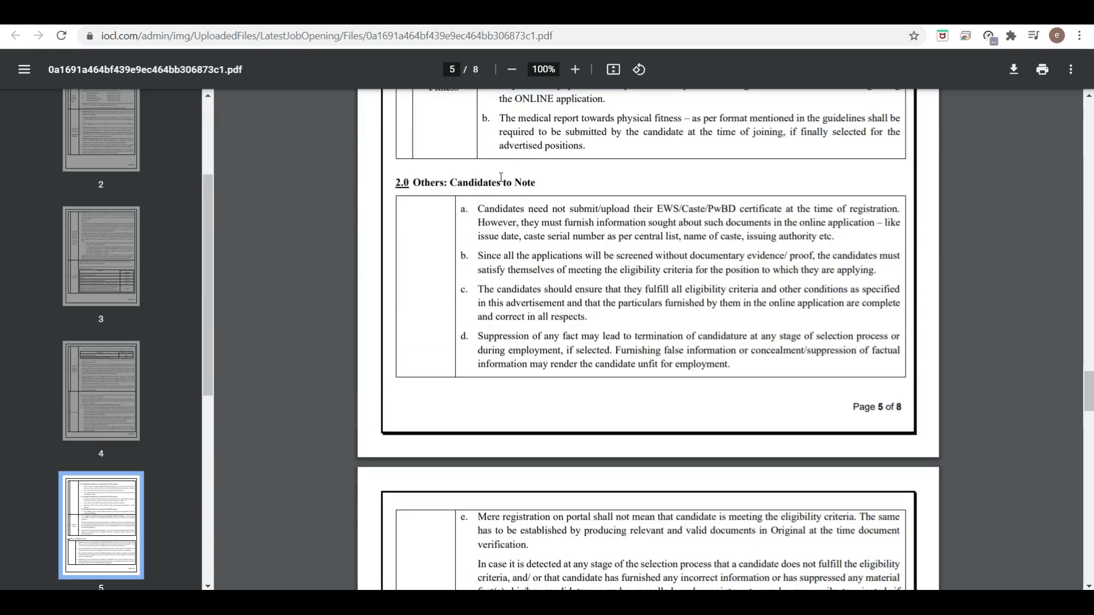
scroll("down", 3)
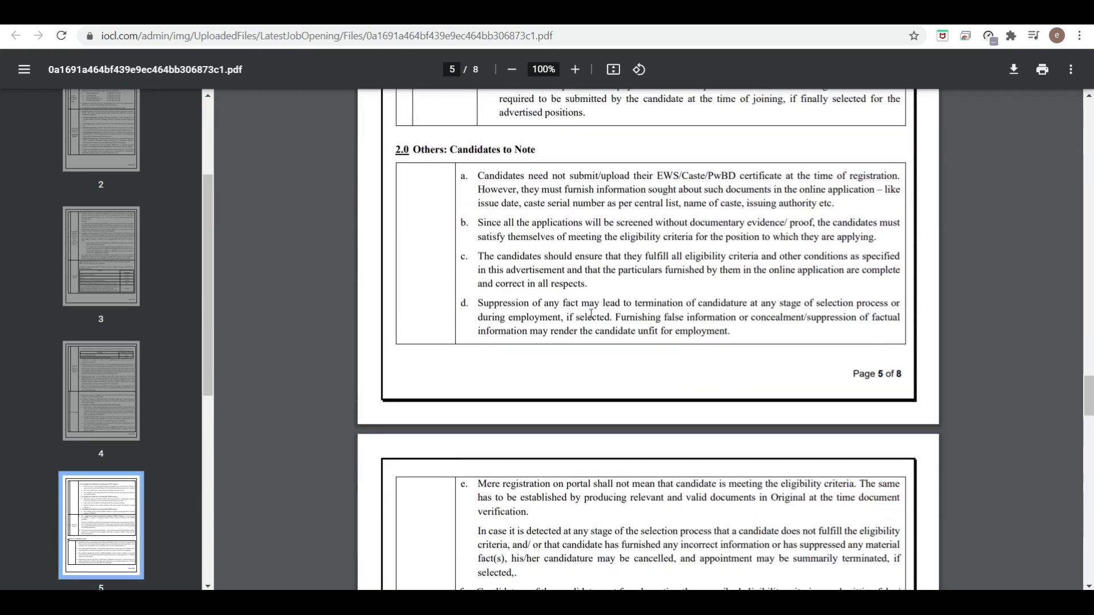
scroll("down", 3)
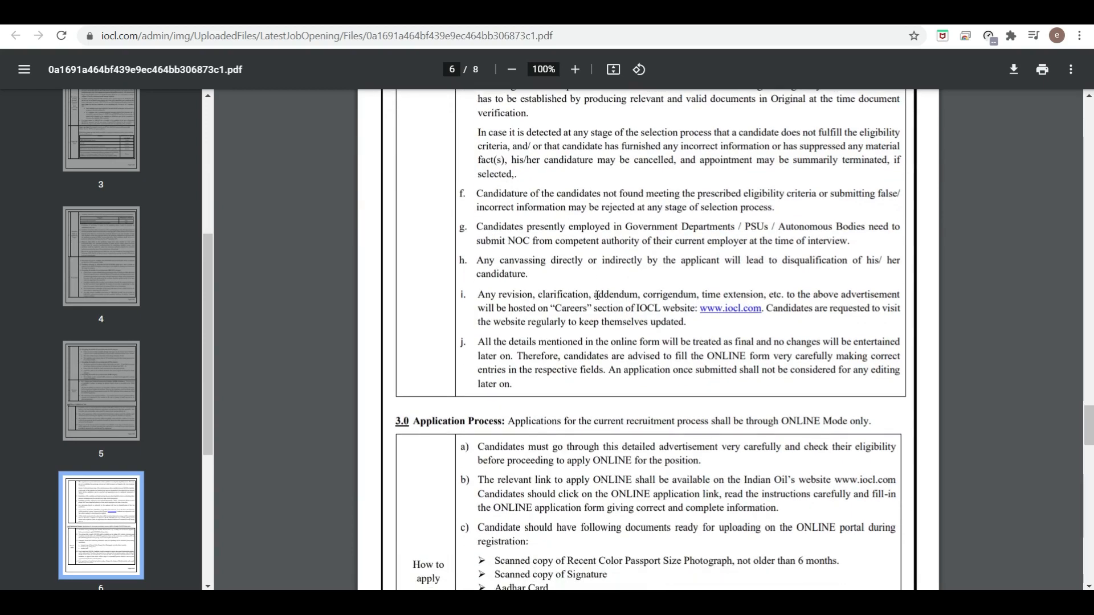
scroll("down", 3)
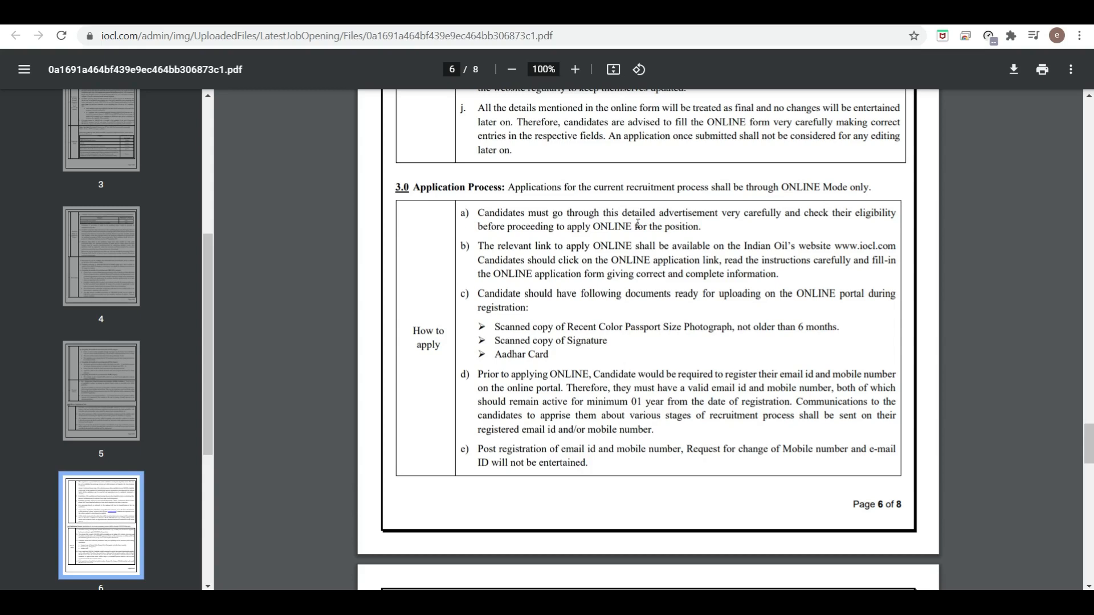
mouse_move(581, 246)
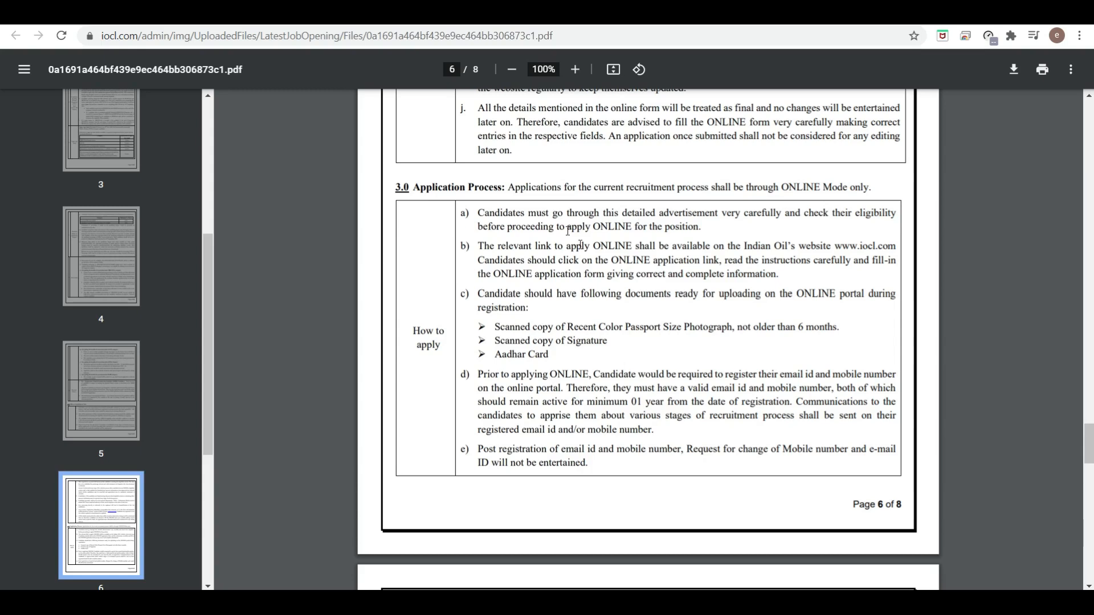
mouse_move(664, 252)
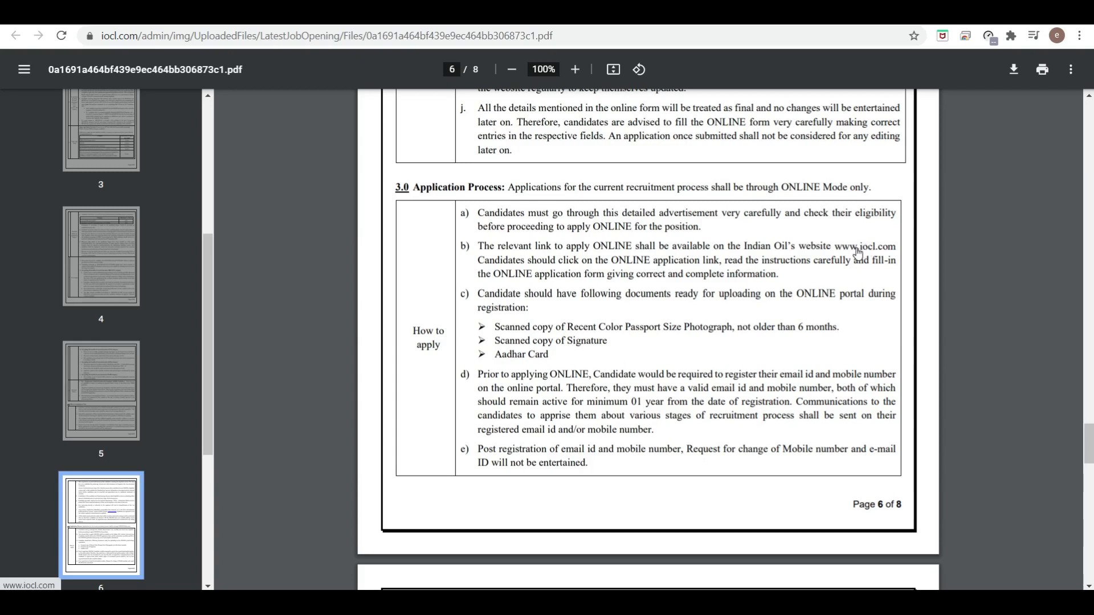
Step: Scroll through section 4.0 Selection Process and merit list to the 'Page 7 of 8' footer
scroll("down", 3)
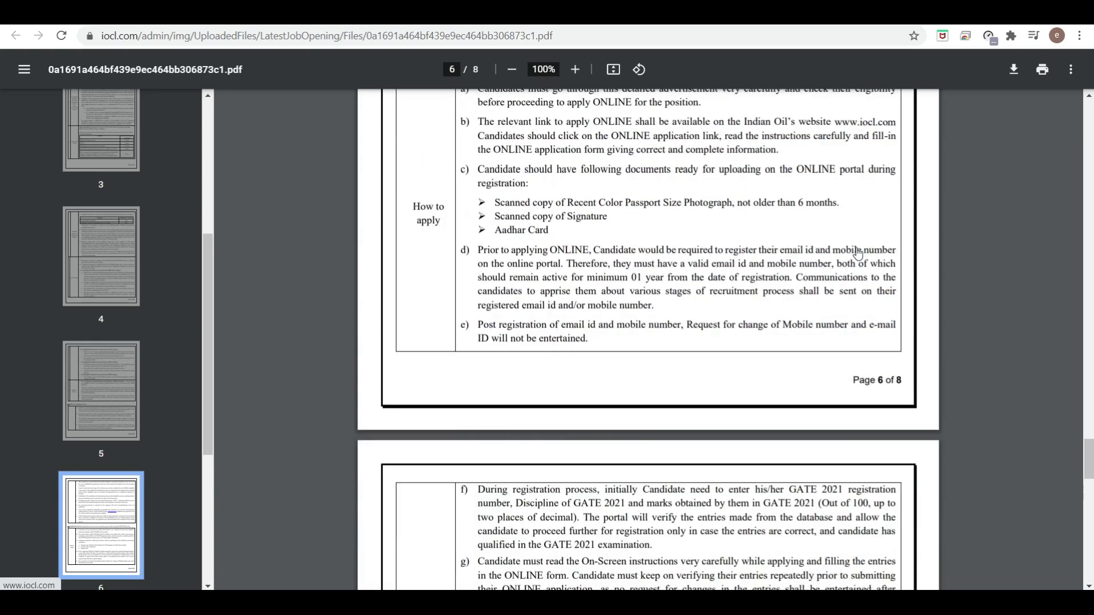
scroll("down", 3)
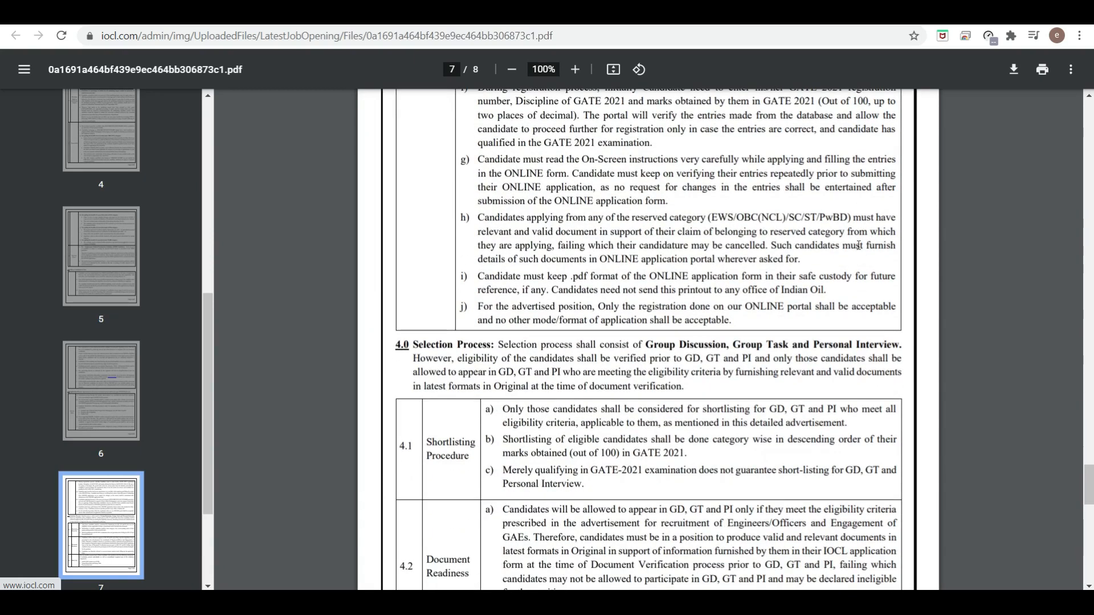
scroll("down", 3)
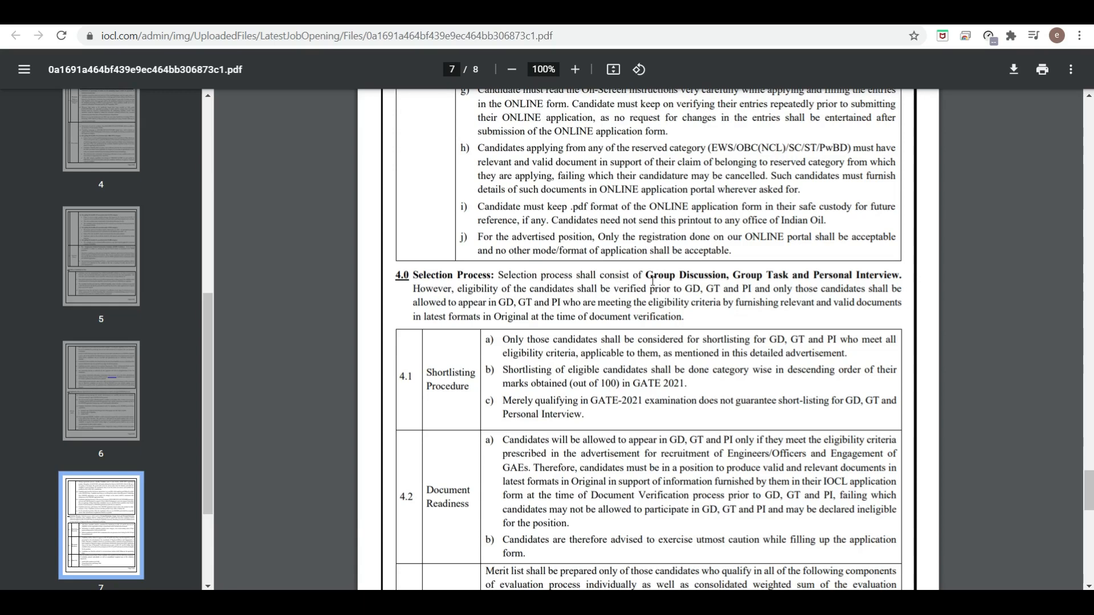
mouse_move(743, 287)
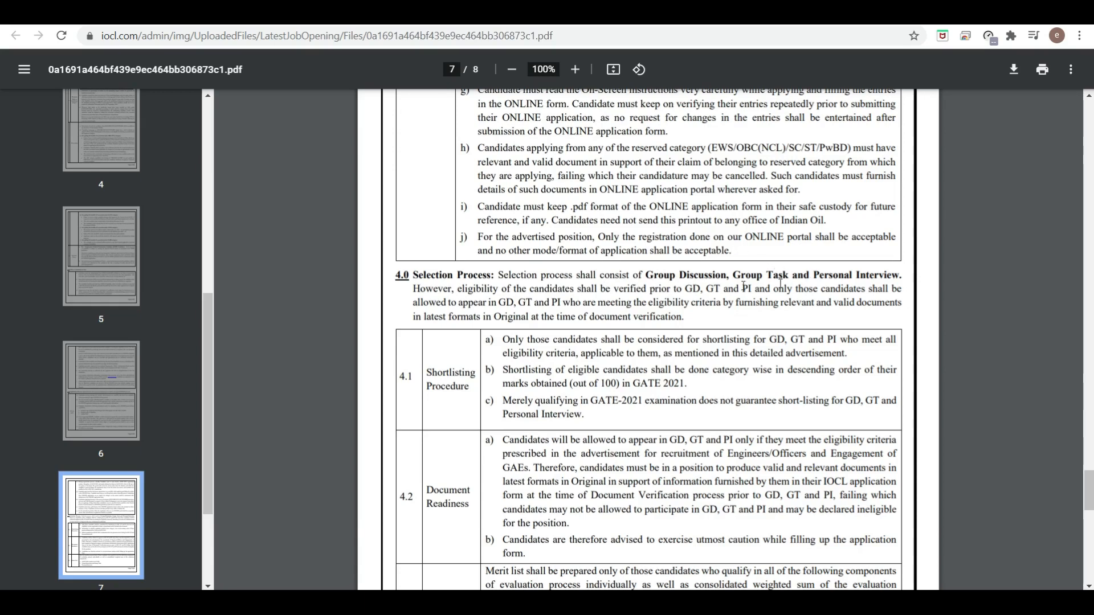
scroll("down", 3)
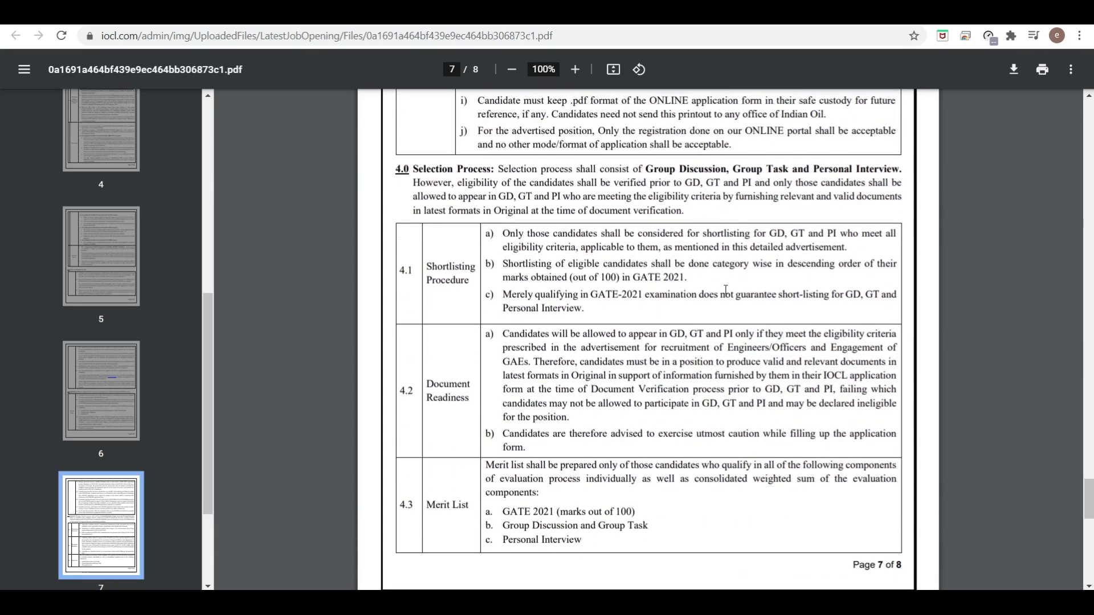
scroll("down", 3)
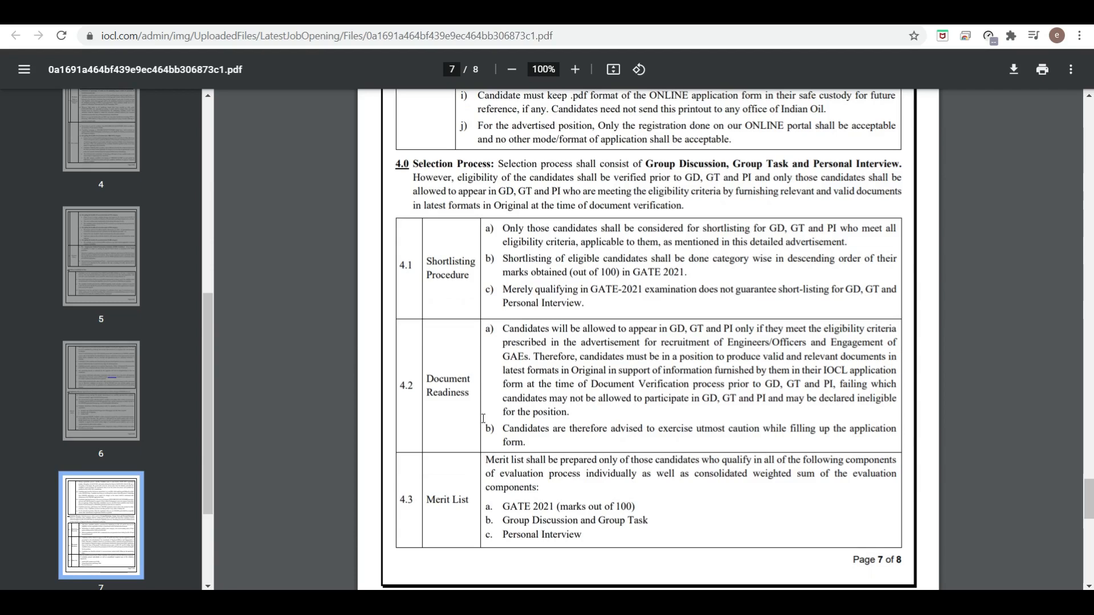
scroll("down", 3)
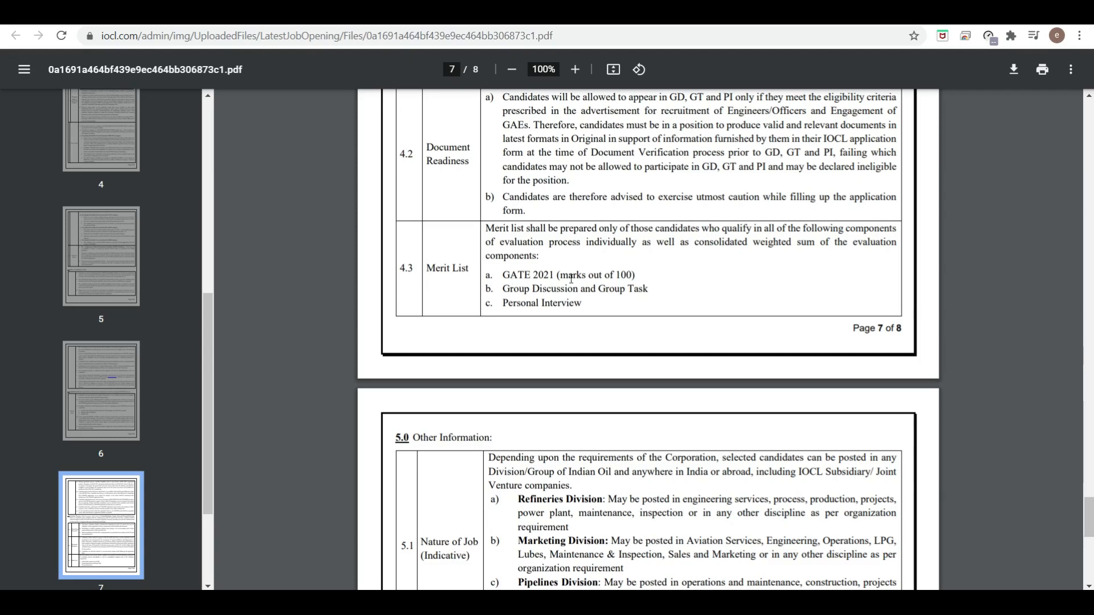
mouse_move(534, 325)
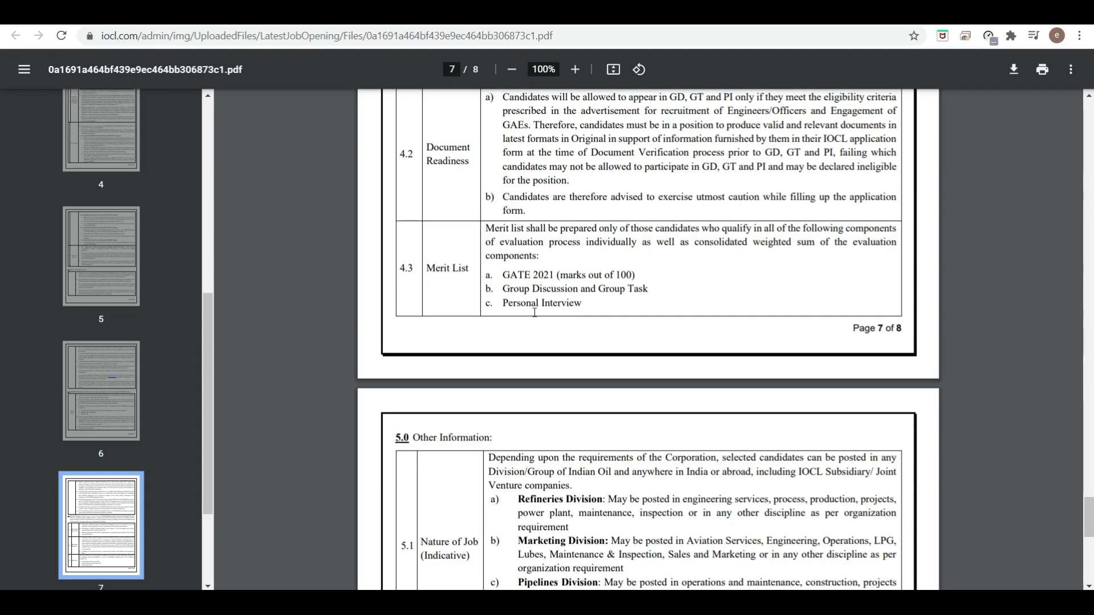
Step: Scroll through page 8's sections 5.2–5.5 to the 'Page 8 of 8' footer
scroll("down", 3)
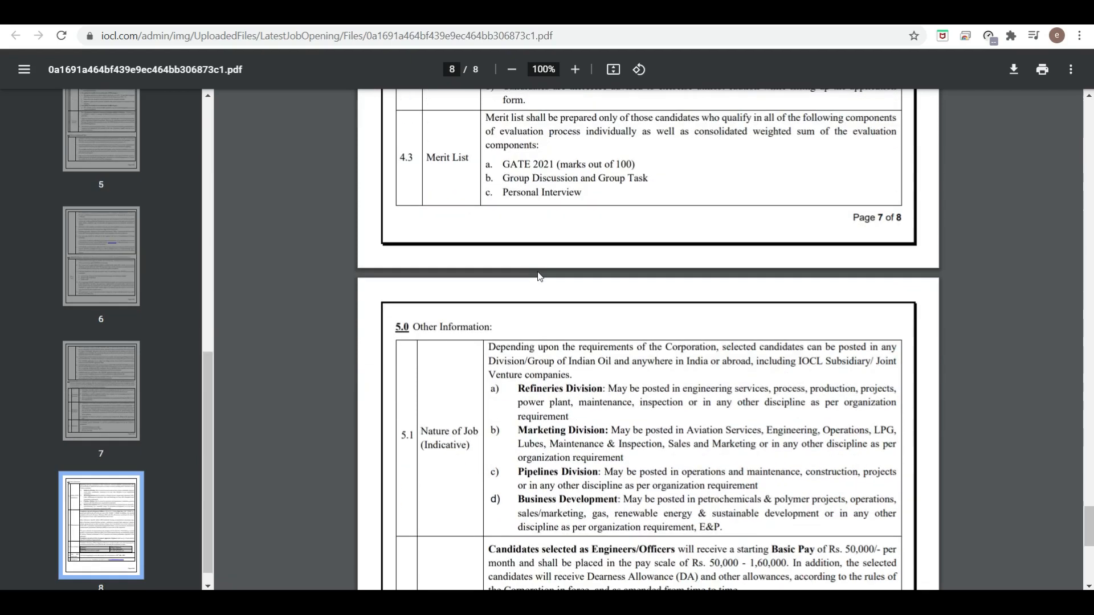
scroll("down", 3)
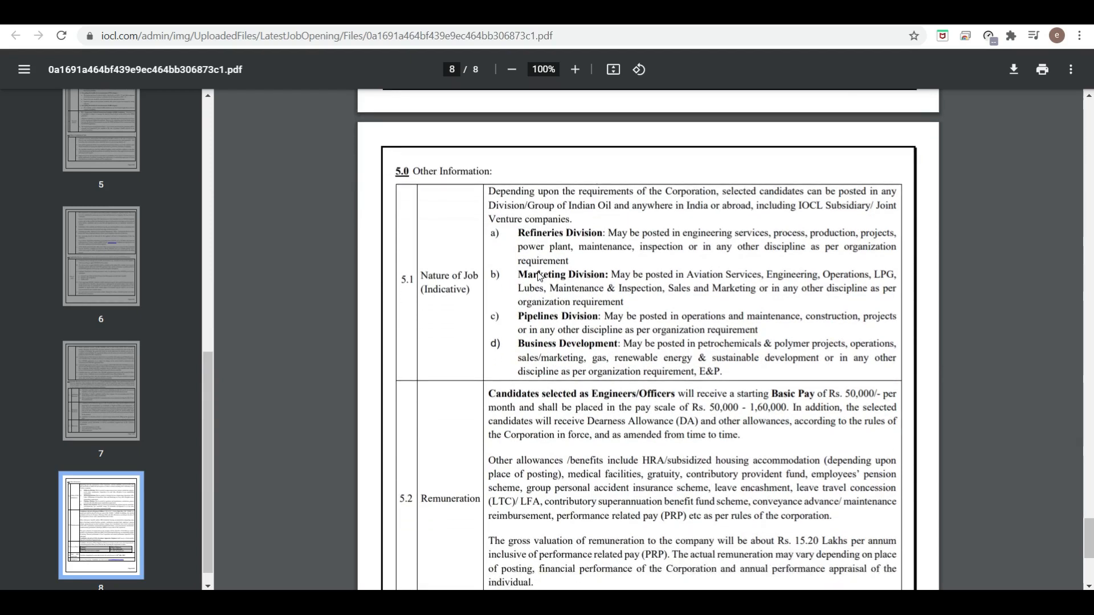
scroll("down", 3)
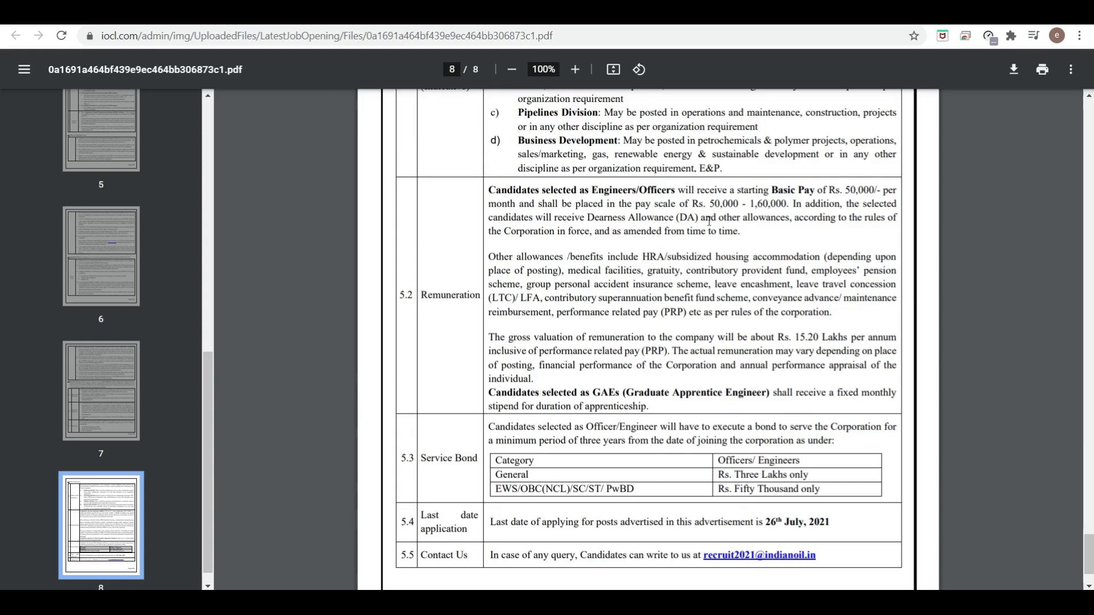
mouse_move(737, 230)
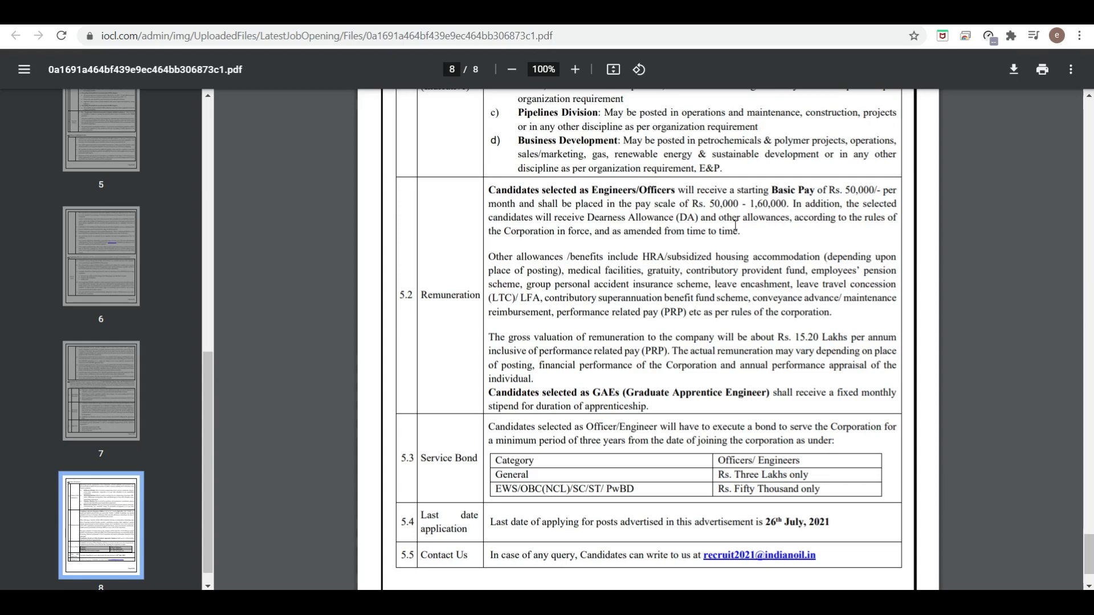
scroll("down", 3)
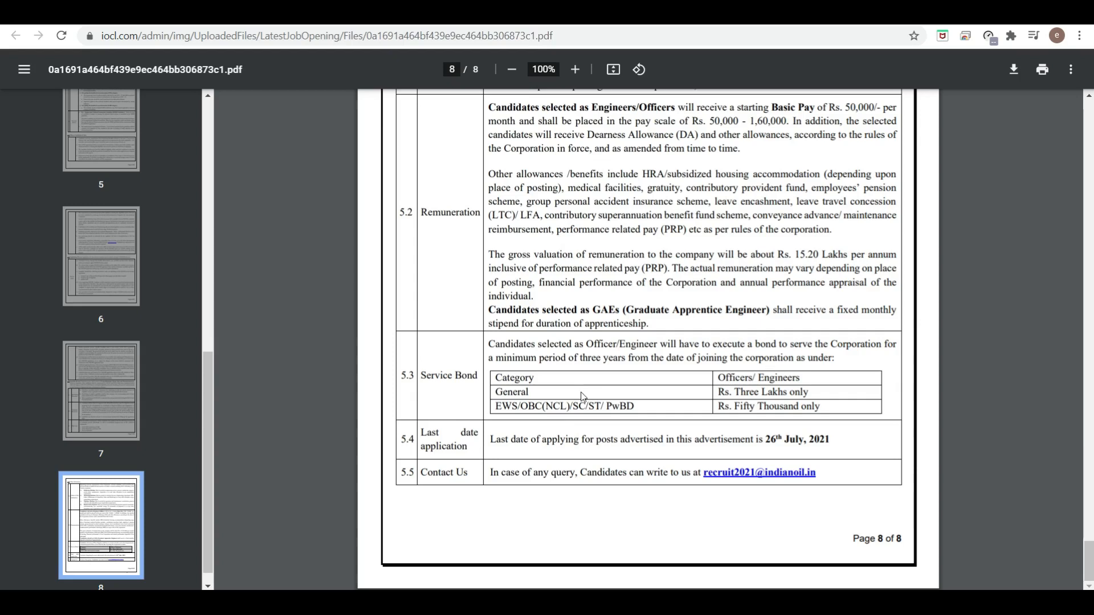
mouse_move(743, 407)
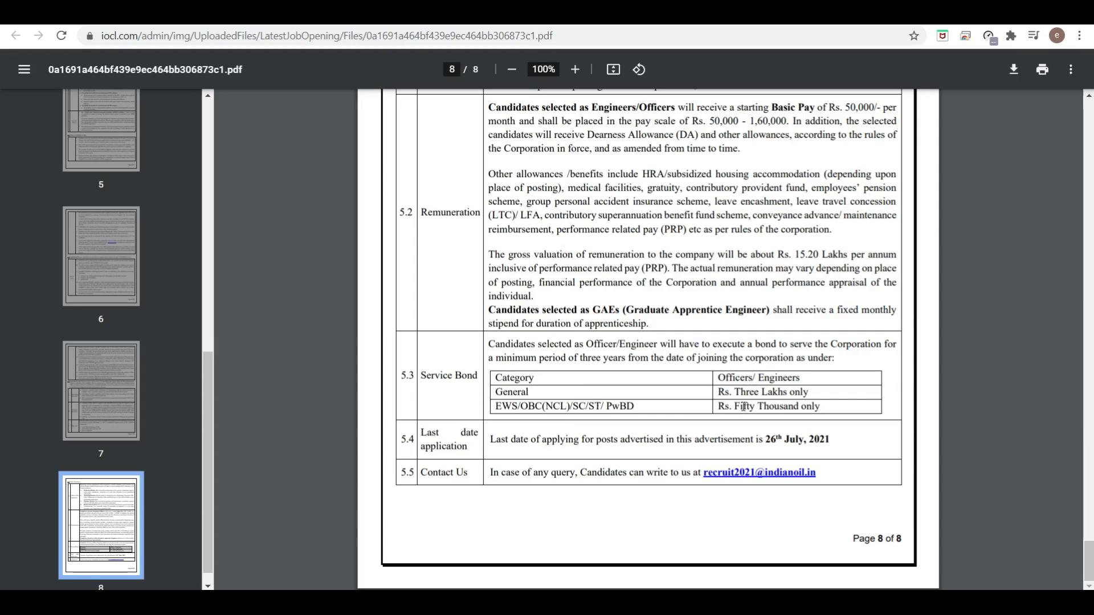
mouse_move(768, 410)
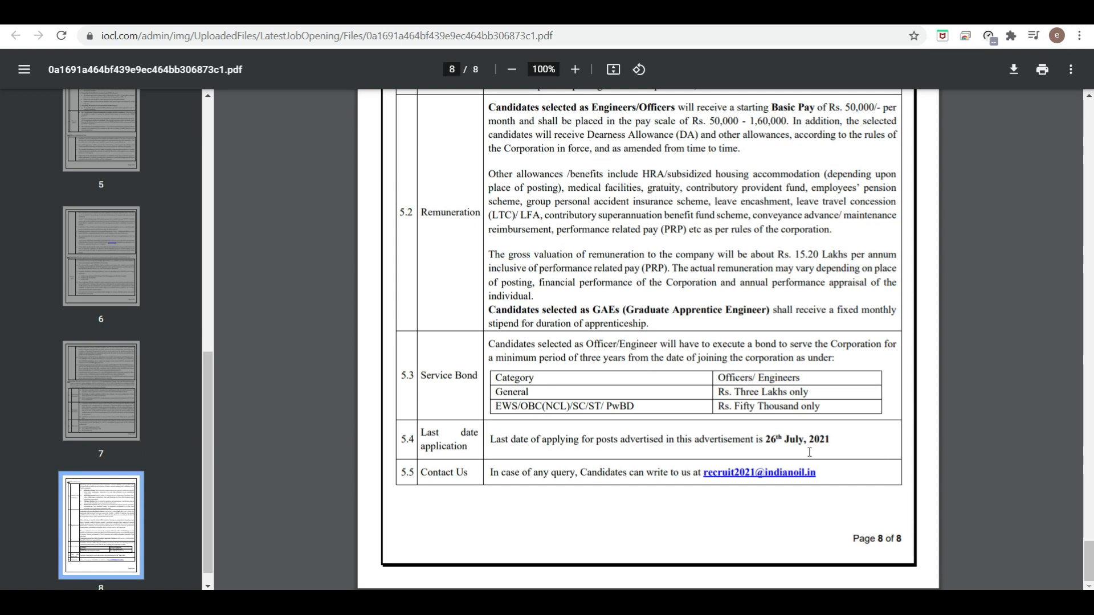
mouse_move(788, 526)
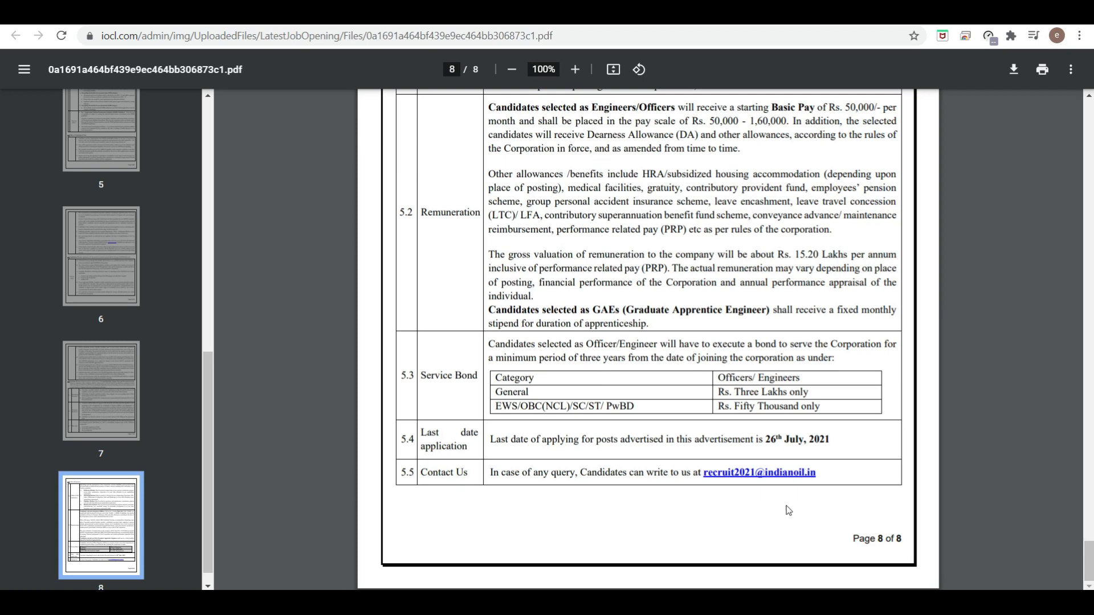
Step: Scroll back up to page 1 with the IndianOil recruitment header
scroll("up", 3)
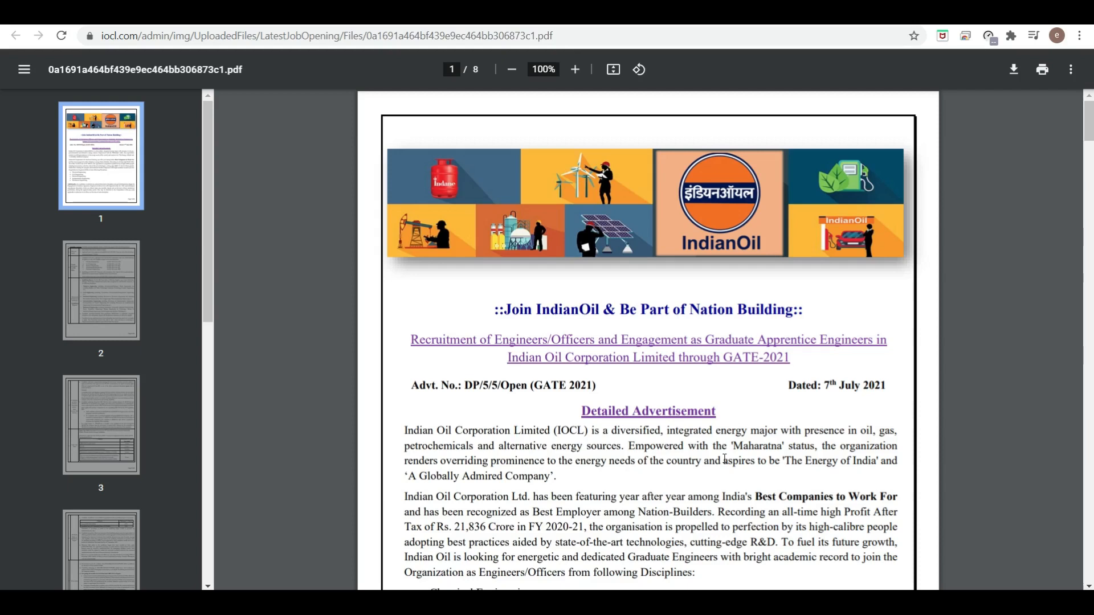
mouse_move(837, 527)
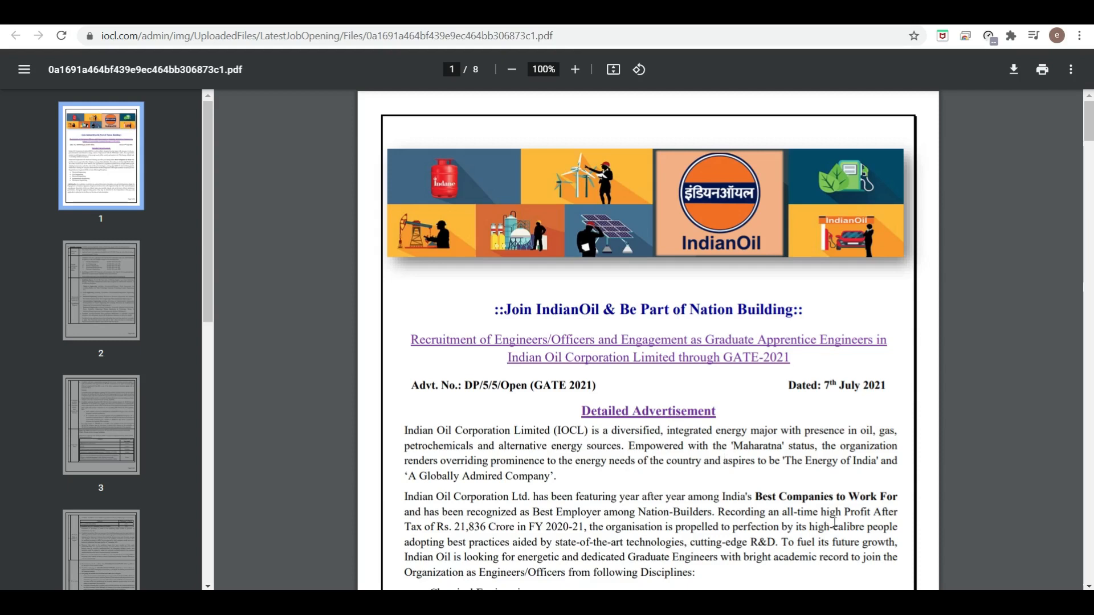